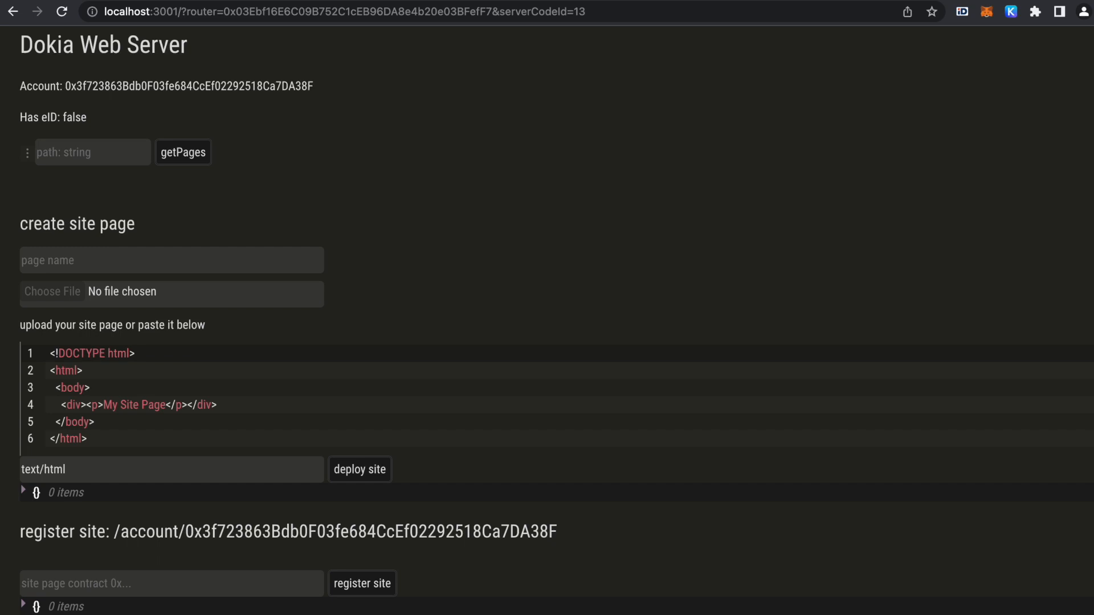
pyautogui.moveTo(400, 131)
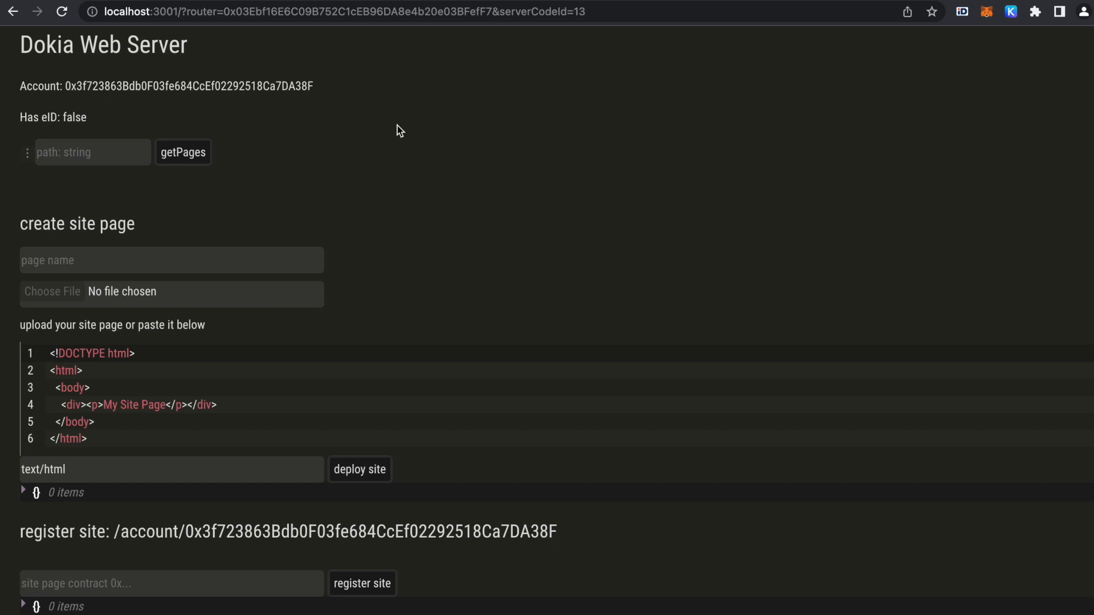
# Select the account site path text below the page editor.
pyautogui.tripleClick(53, 117)
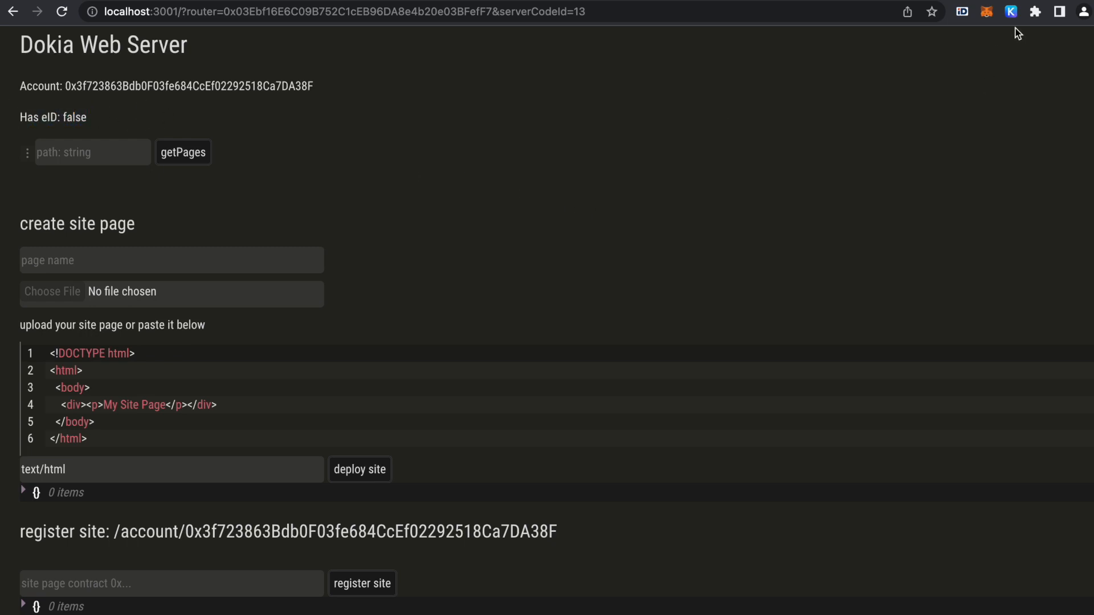
pyautogui.click(1011, 12)
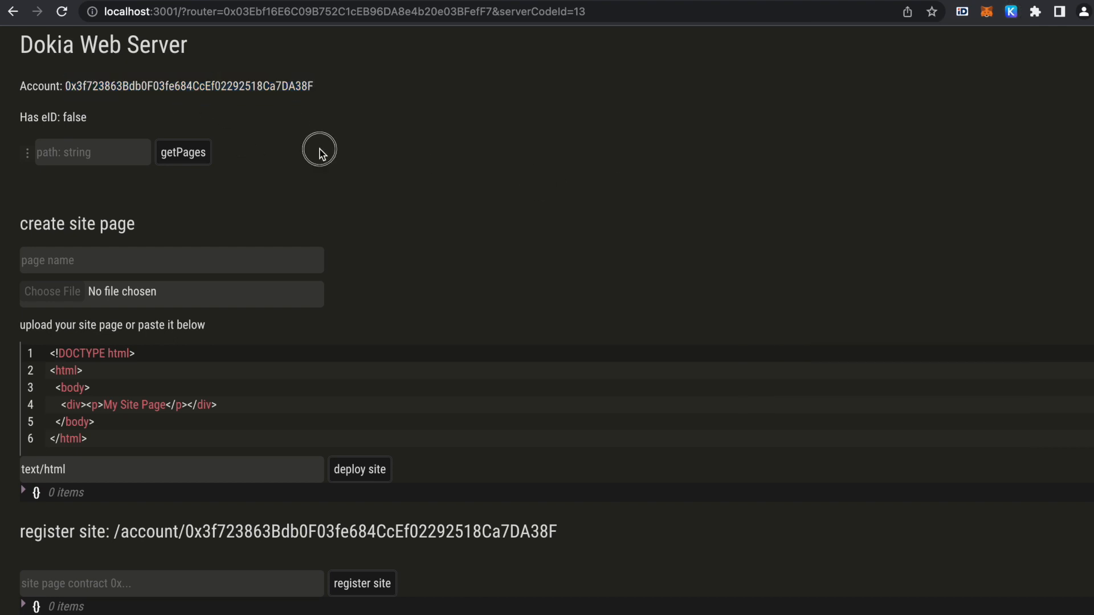
pyautogui.moveTo(448, 189)
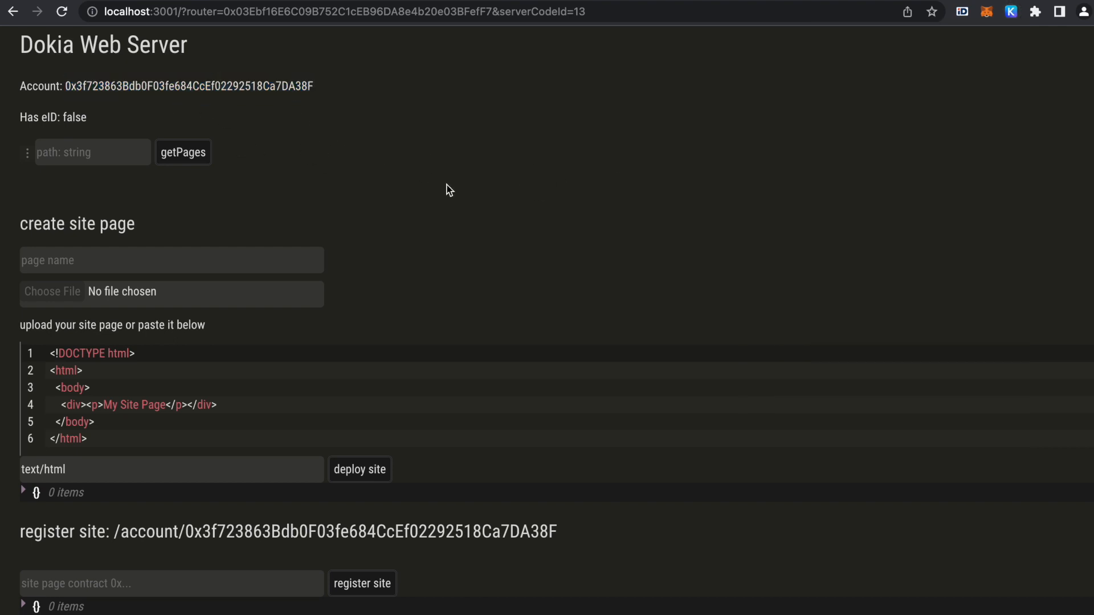
pyautogui.scroll(-3)
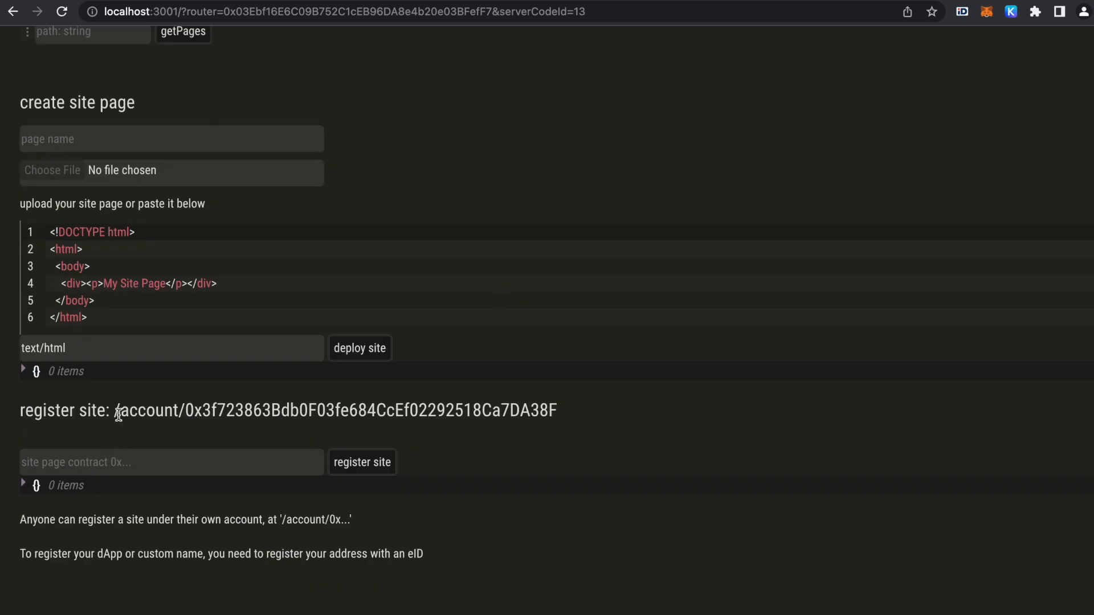
pyautogui.moveTo(199, 439)
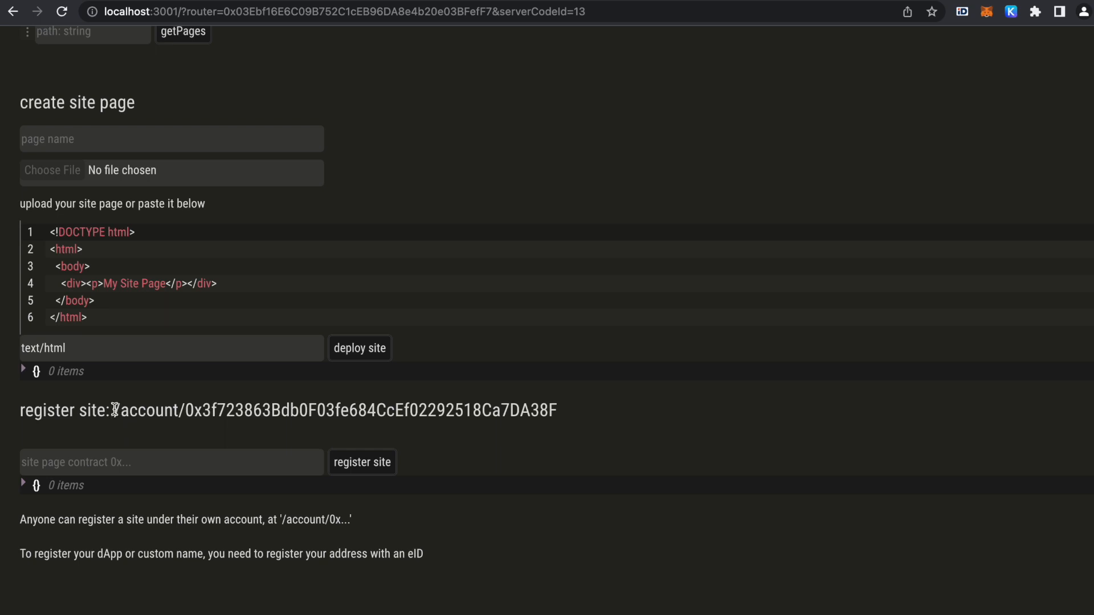
pyautogui.moveTo(115, 410); pyautogui.dragTo(558, 410)
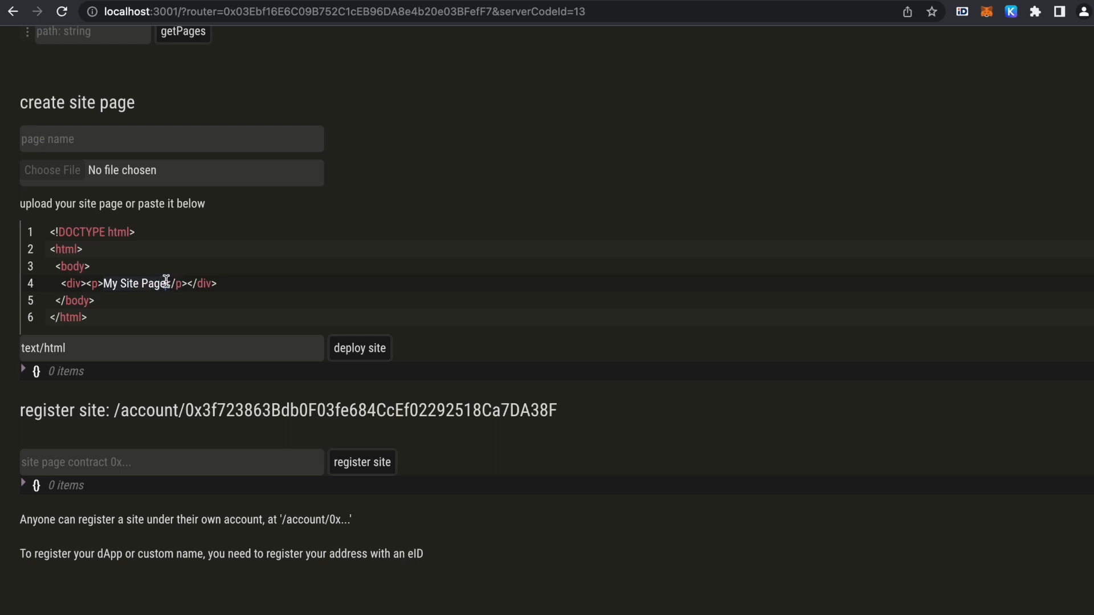
# Change the paragraph to 'Welcome to Loredana's page' and name the page 'loredana'.
pyautogui.write('Welcome to L')
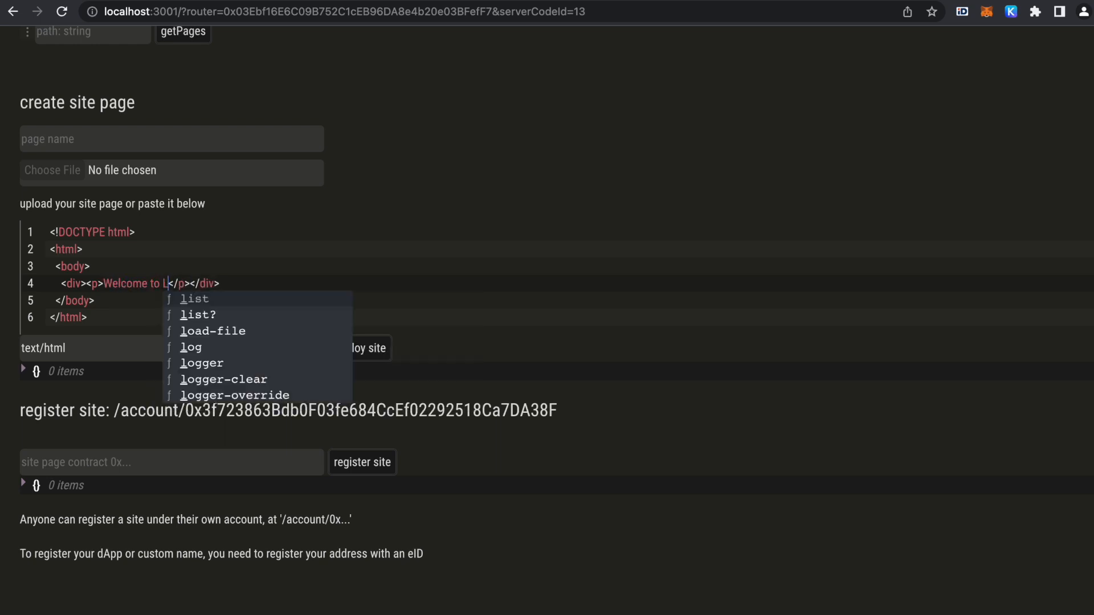
pyautogui.write("oredana's p")
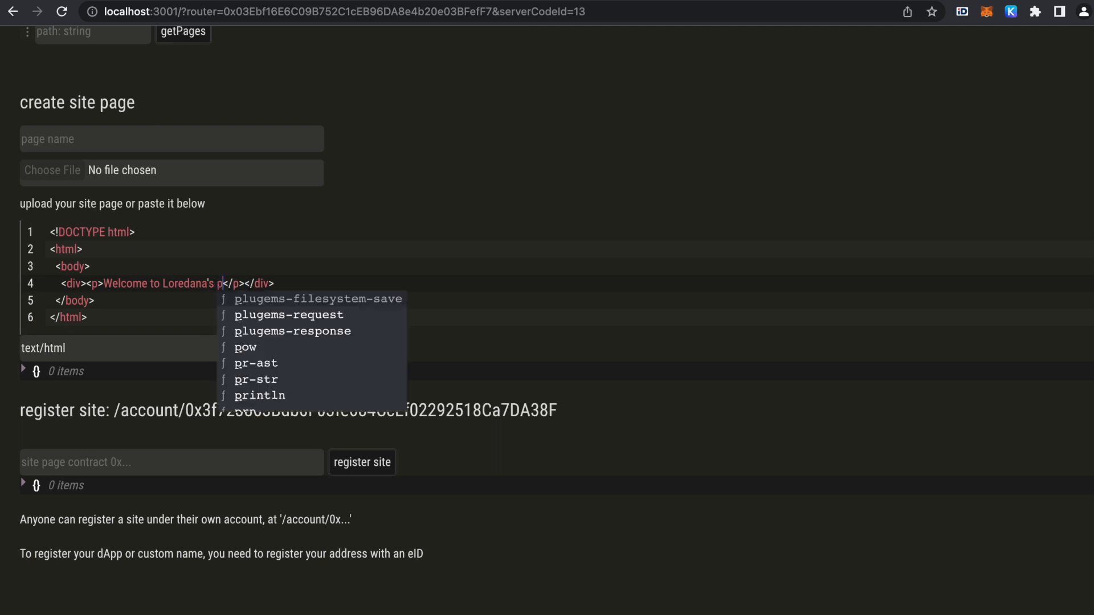
pyautogui.write('age')
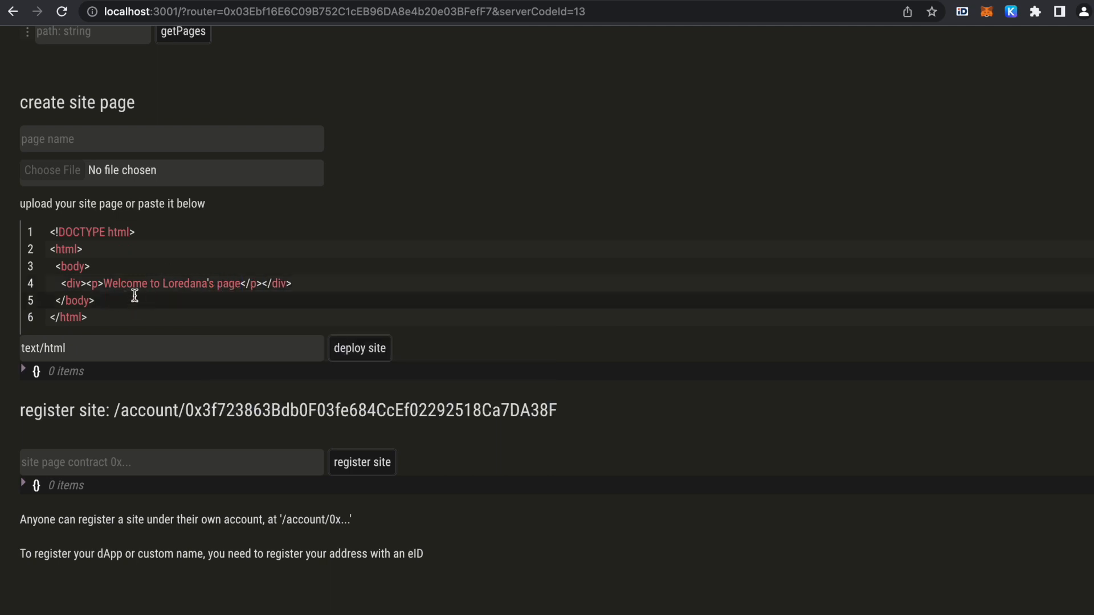
pyautogui.moveTo(106, 136)
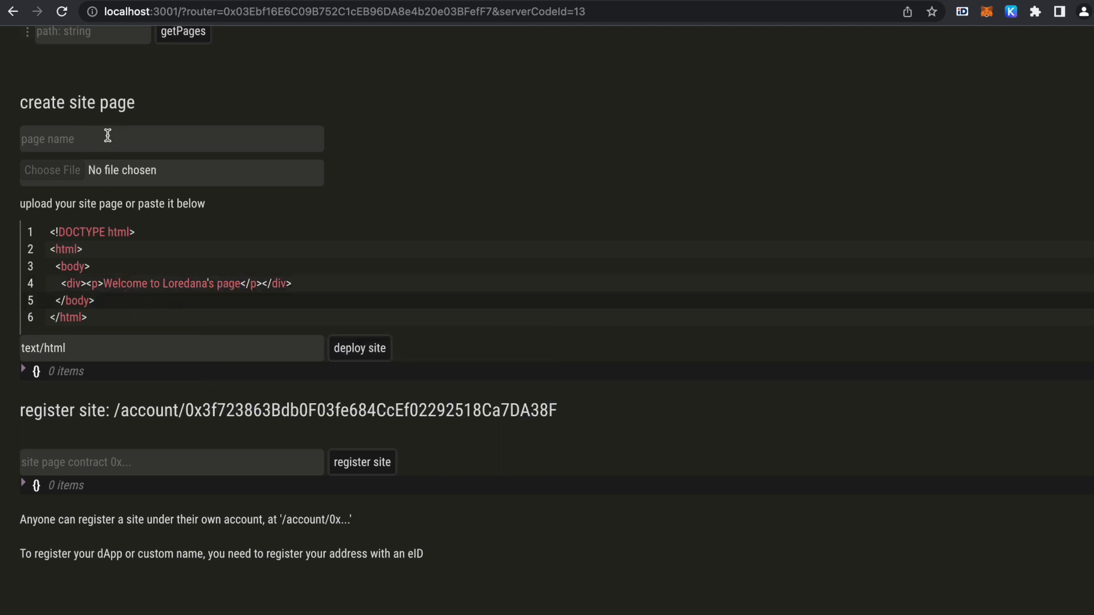
pyautogui.write('loredana')
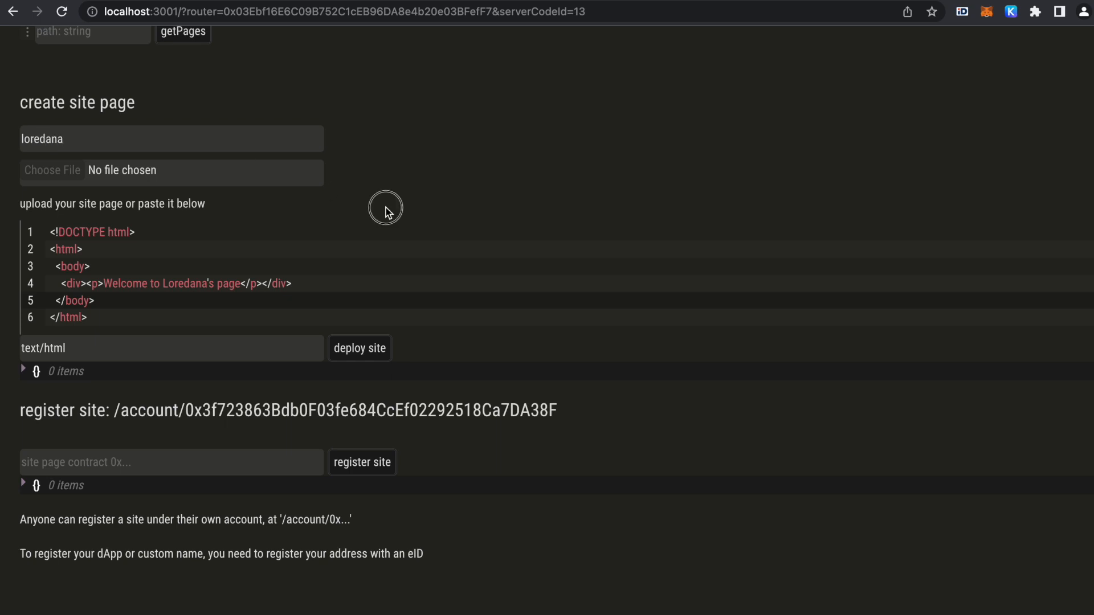
pyautogui.click(359, 348)
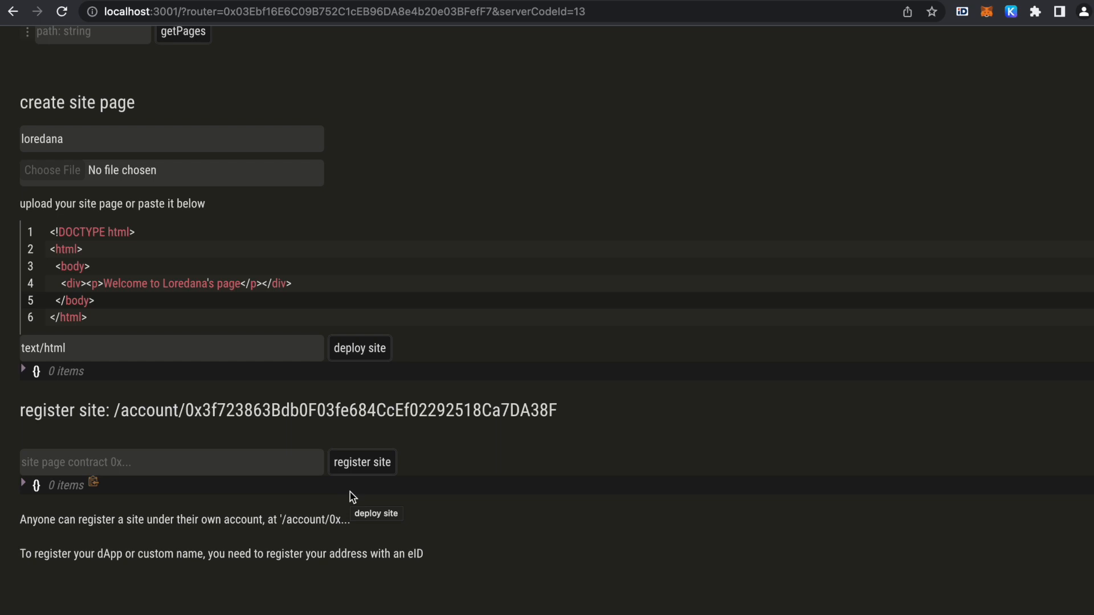
# Deploy the welcome page and register its contract under the account path, approving in Keplr.
pyautogui.click(360, 348)
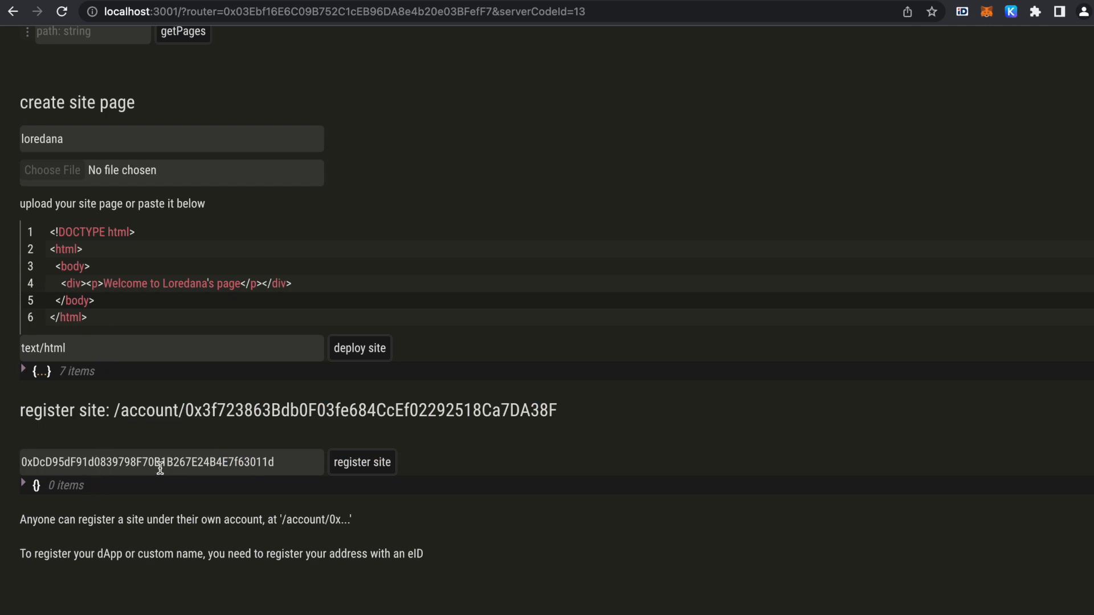
pyautogui.moveTo(417, 450)
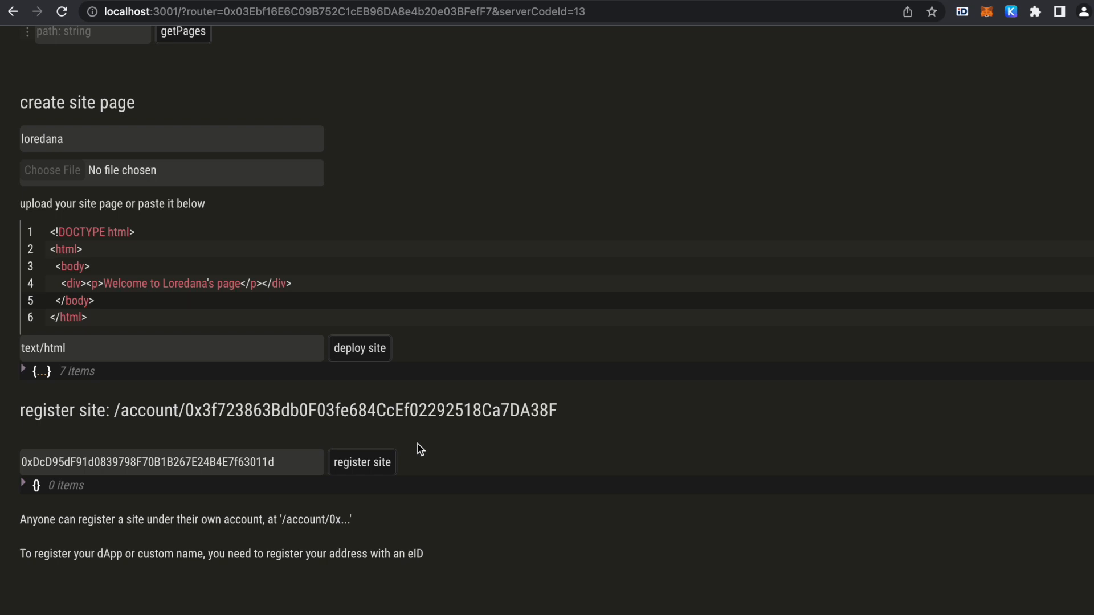
pyautogui.moveTo(362, 462)
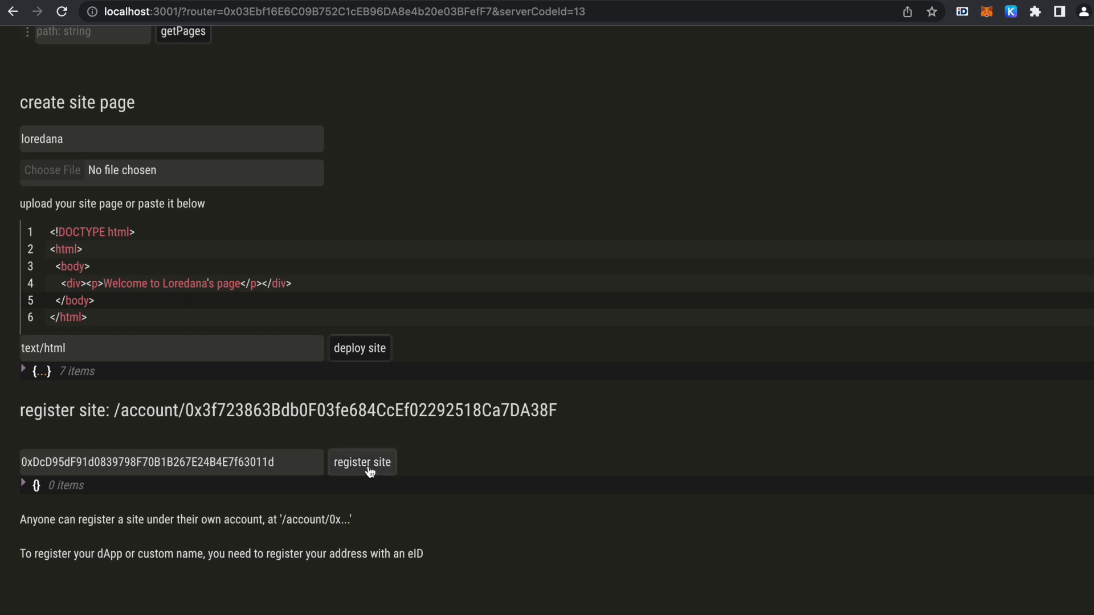
pyautogui.click(361, 462)
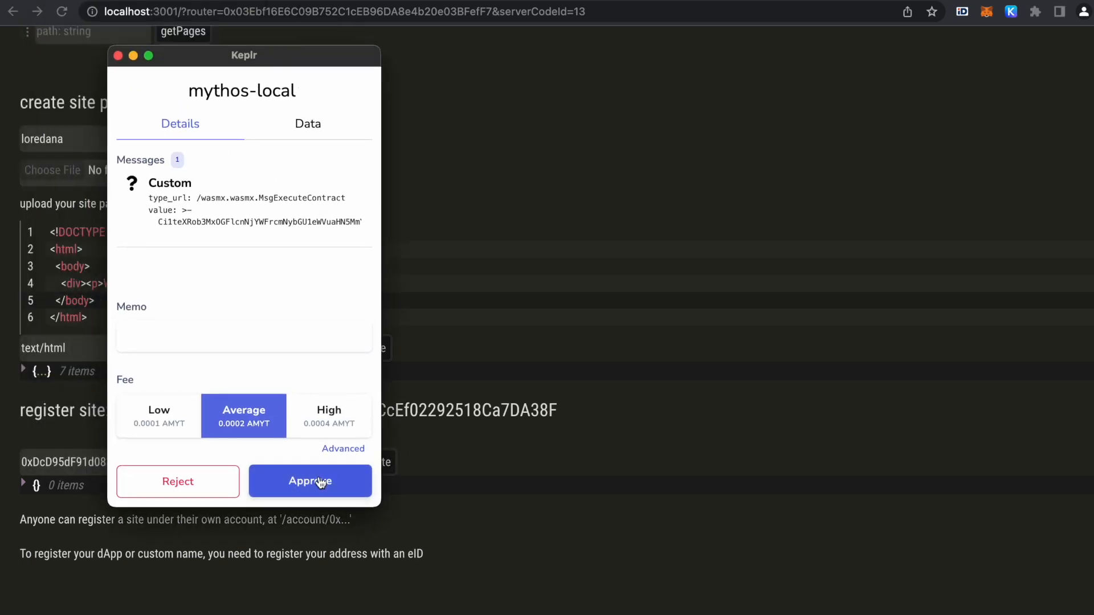
pyautogui.click(310, 482)
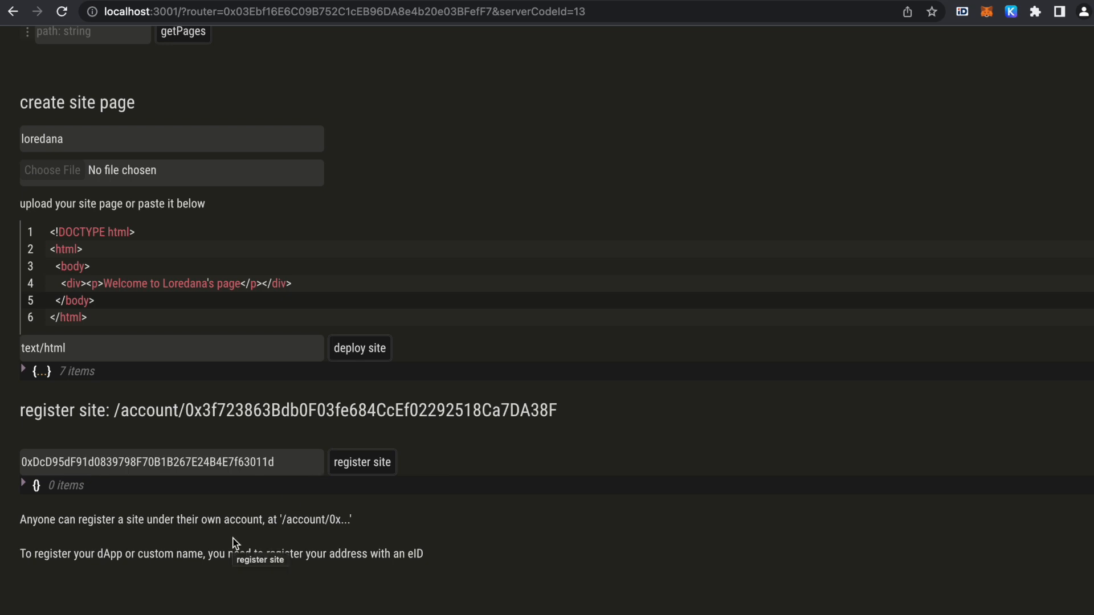
pyautogui.click(362, 462)
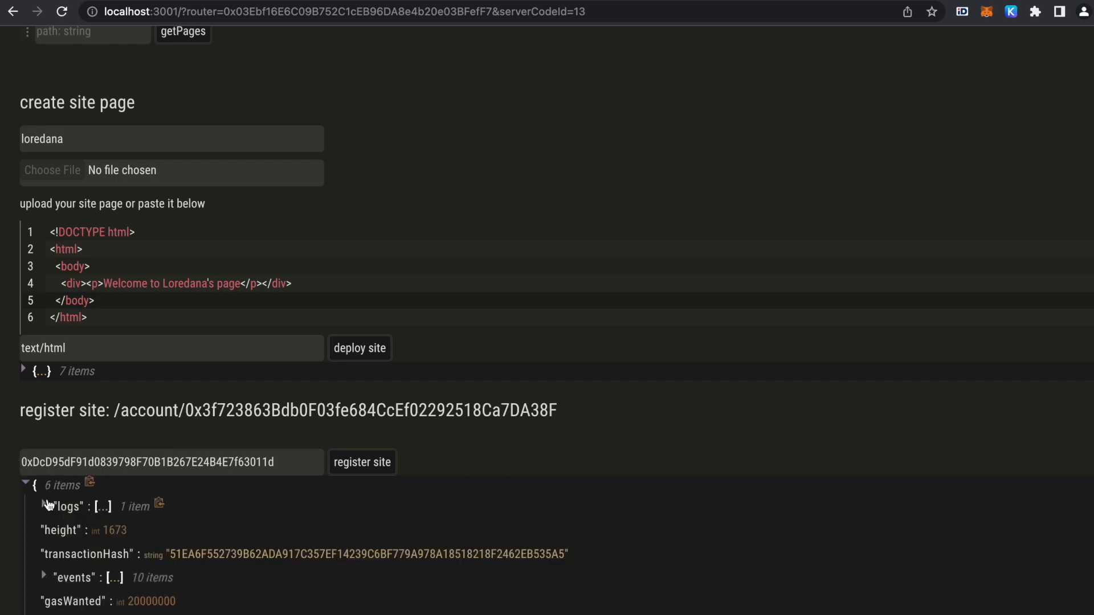
# Select the account site path shown after registration to copy it.
pyautogui.scroll(-3)
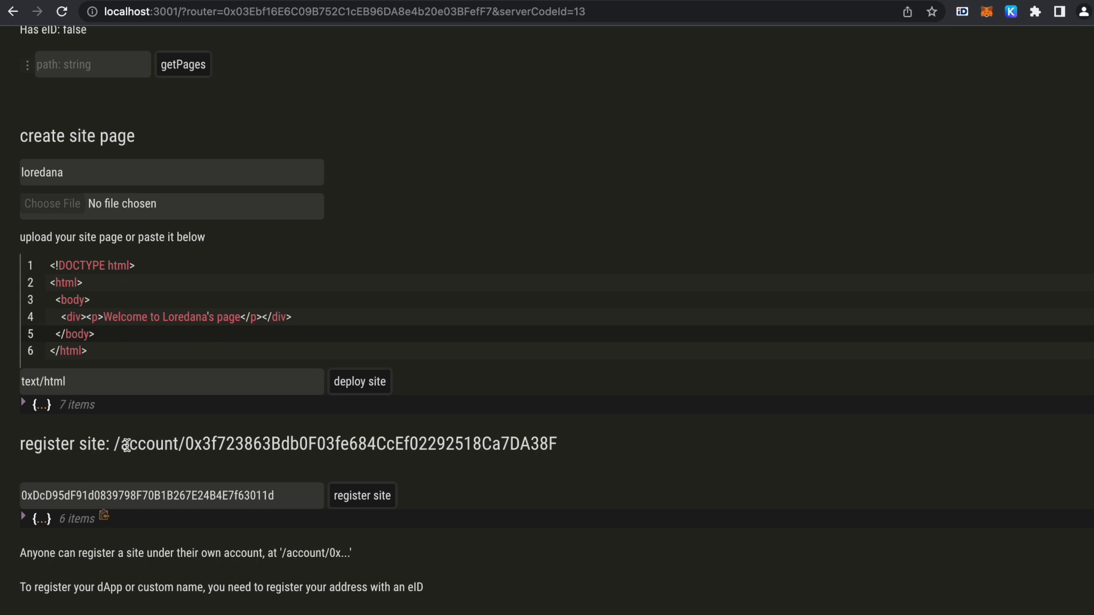
pyautogui.moveTo(119, 444); pyautogui.dragTo(551, 444)
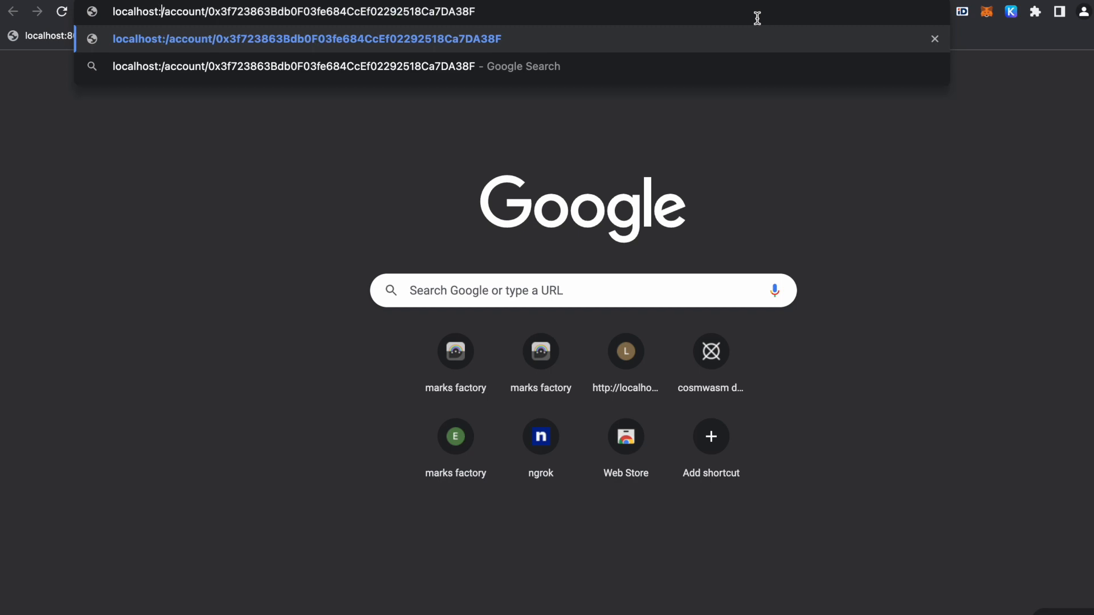
# Load the welcome page at the account address on port 80, then switch to the eID registry dApp.
pyautogui.write(':80')
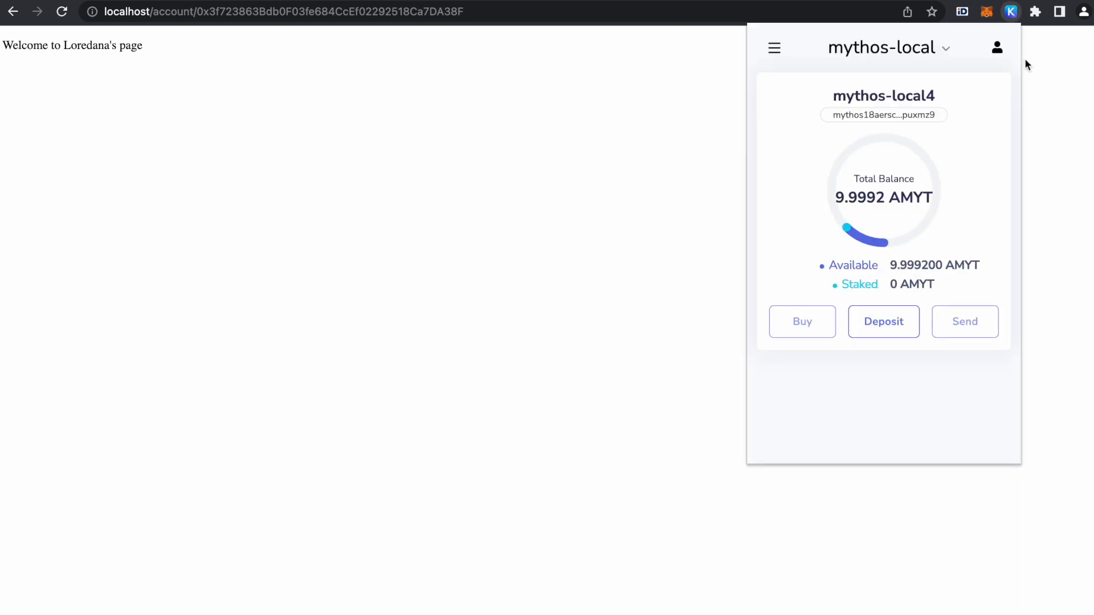
pyautogui.click(888, 47)
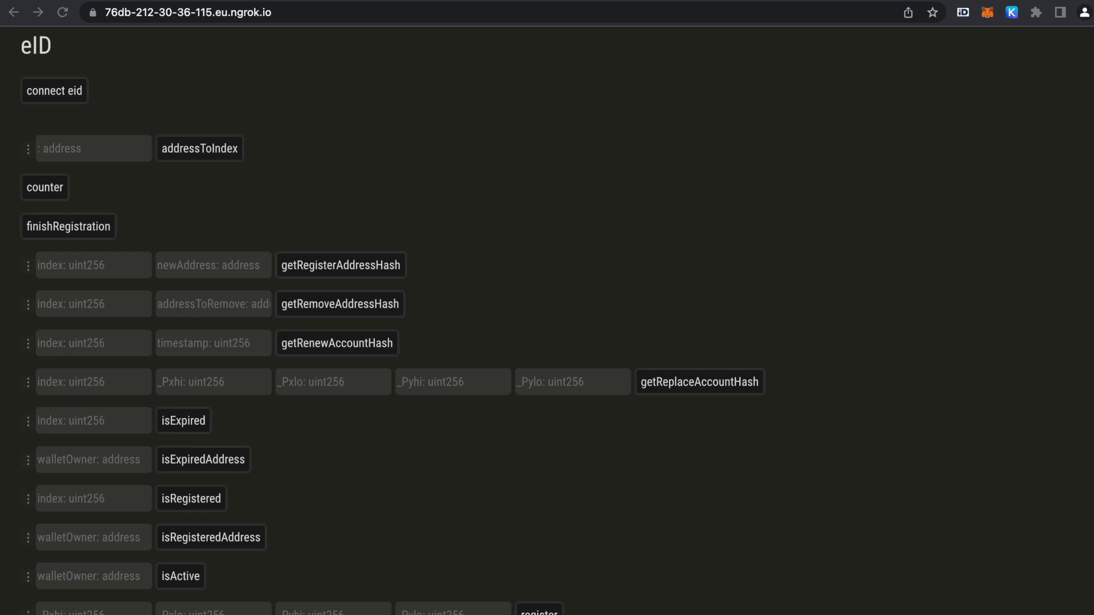
pyautogui.moveTo(737, 136)
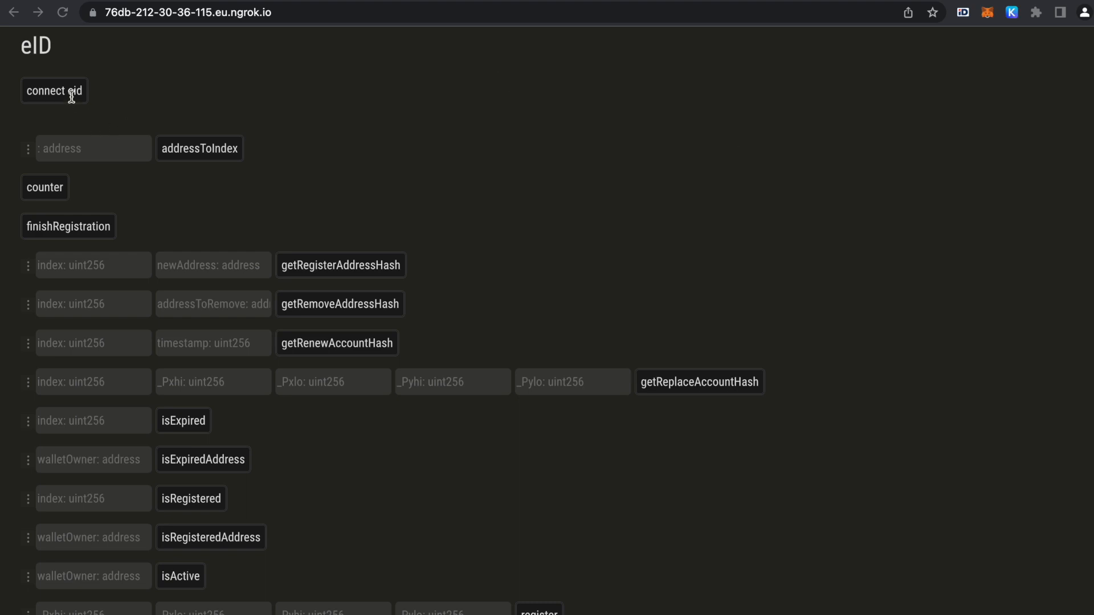
pyautogui.moveTo(117, 96)
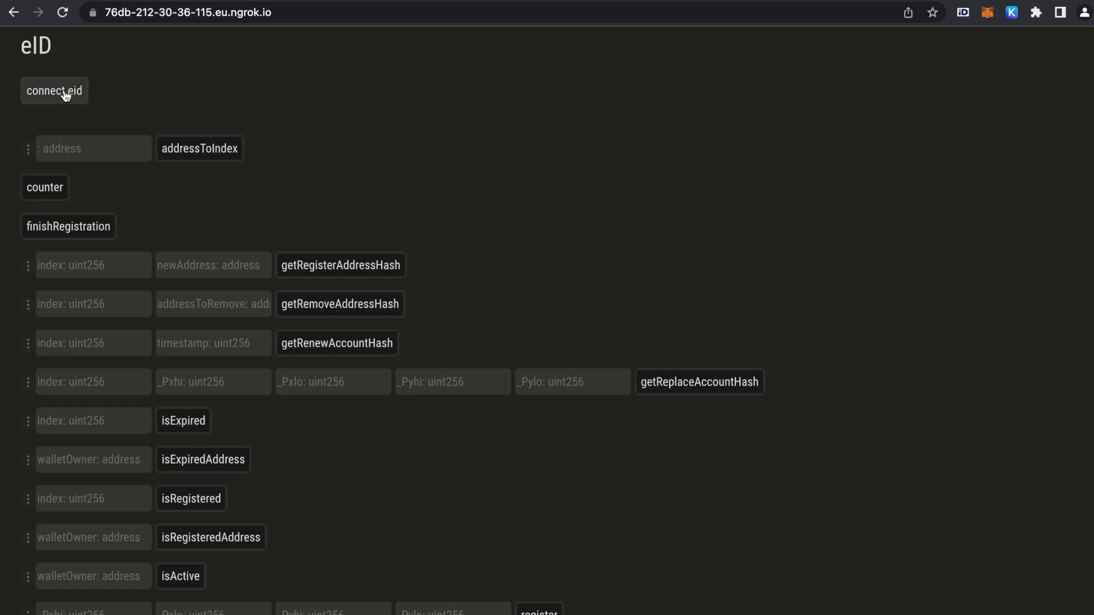
# Connect the eID card and confirm the selected certificate so its four public key values appear.
pyautogui.click(53, 90)
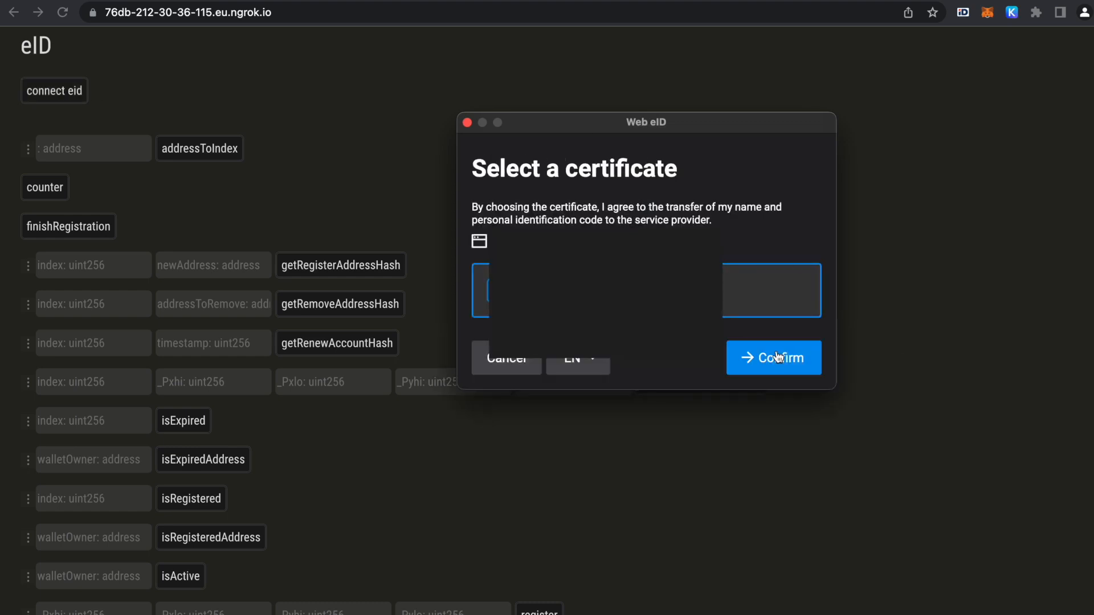
pyautogui.click(773, 357)
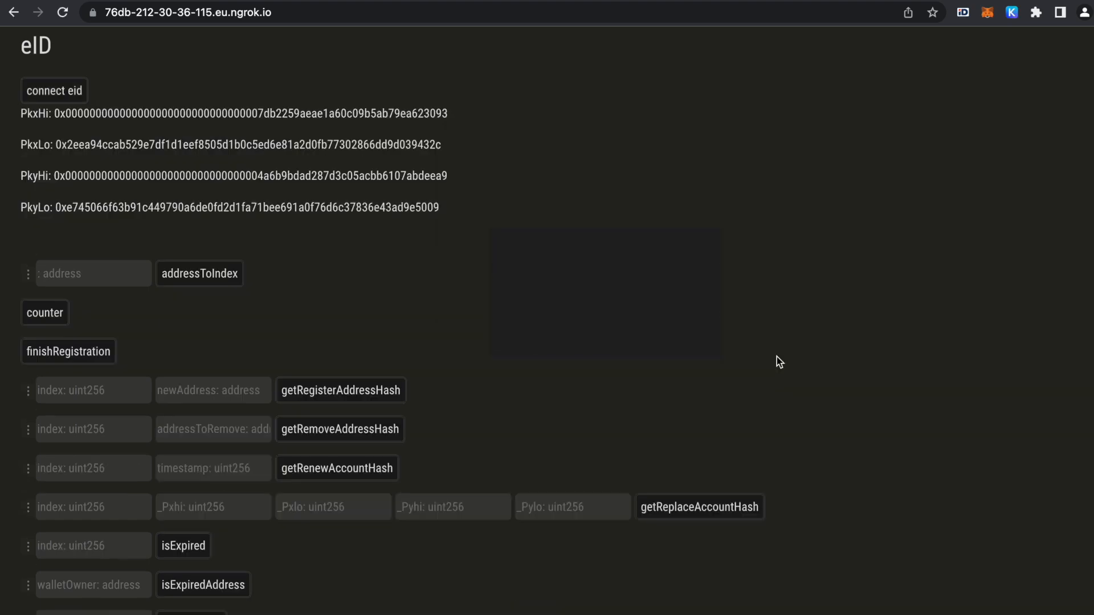
pyautogui.moveTo(780, 362)
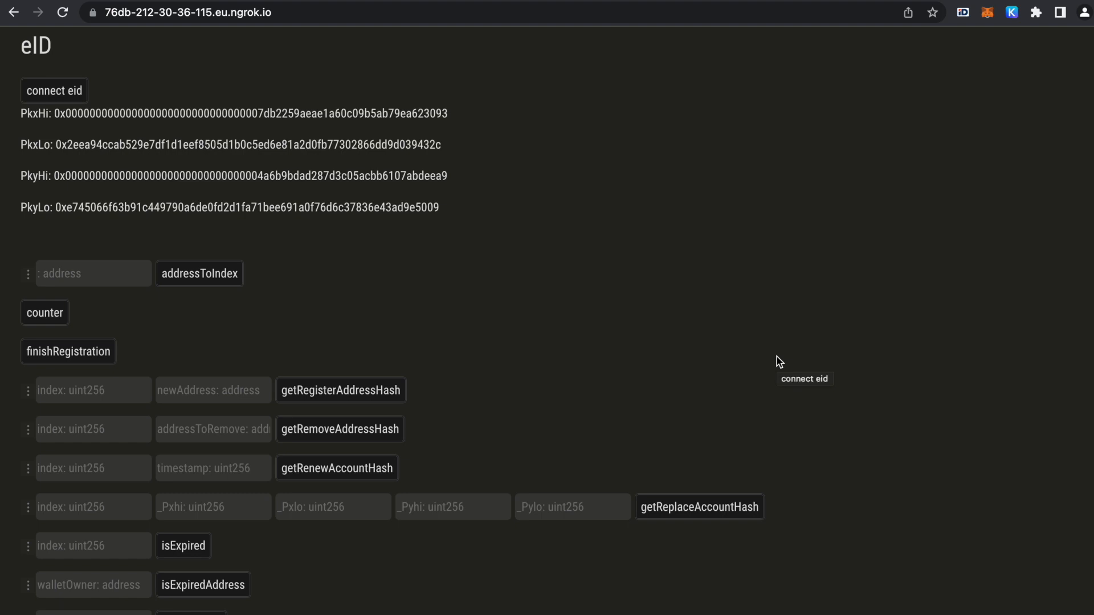
pyautogui.moveTo(140, 222)
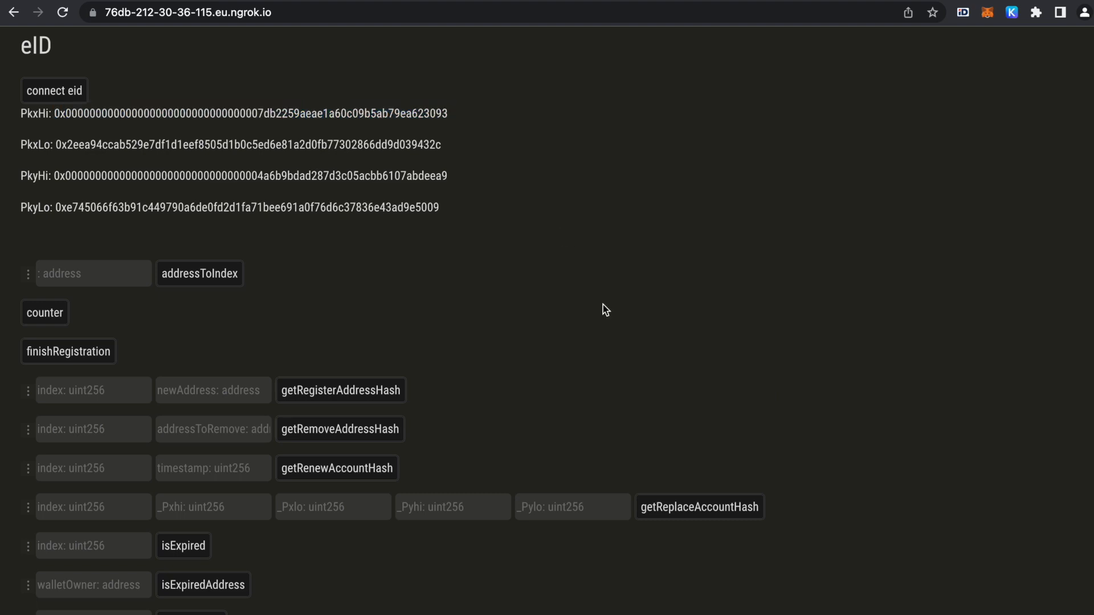
# Scroll down to the register row holding the PkxHi, PkxLo, PkyHi and PkyLo inputs.
pyautogui.scroll(-3)
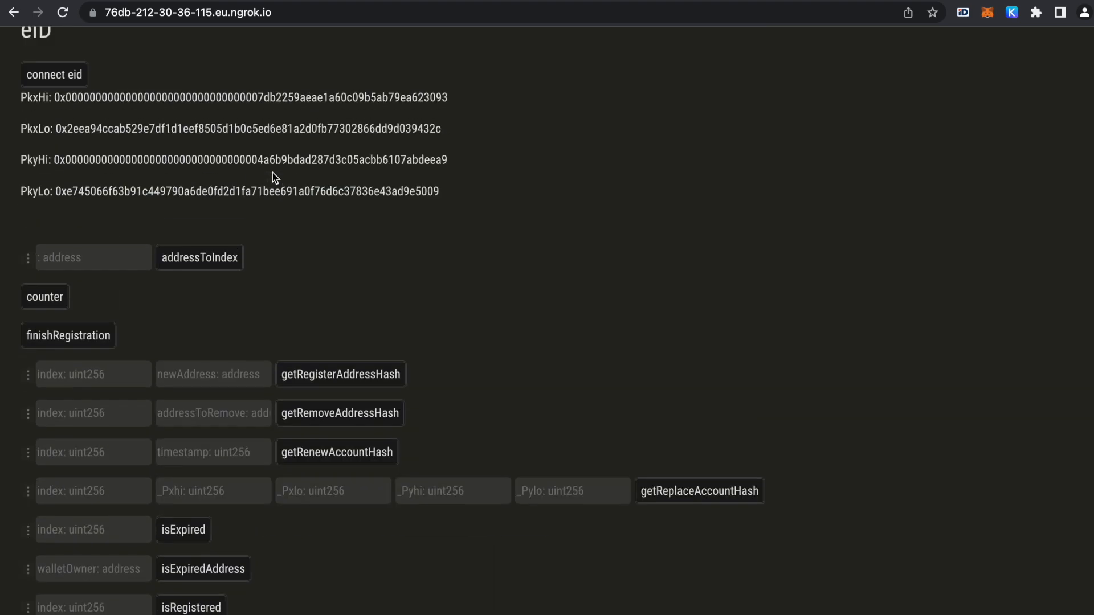
pyautogui.scroll(-3)
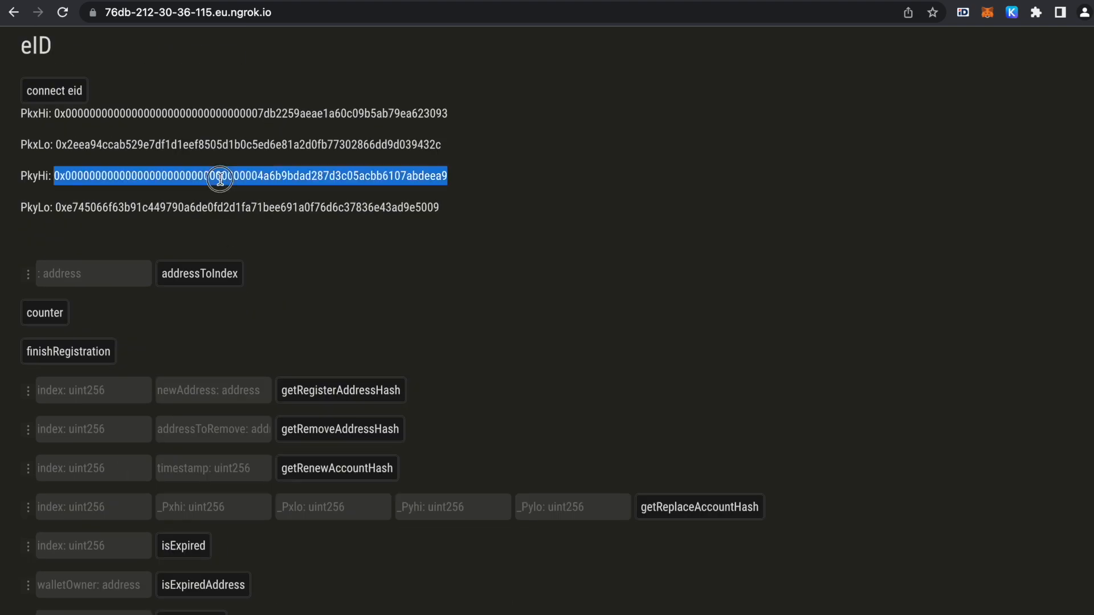
pyautogui.scroll(-3)
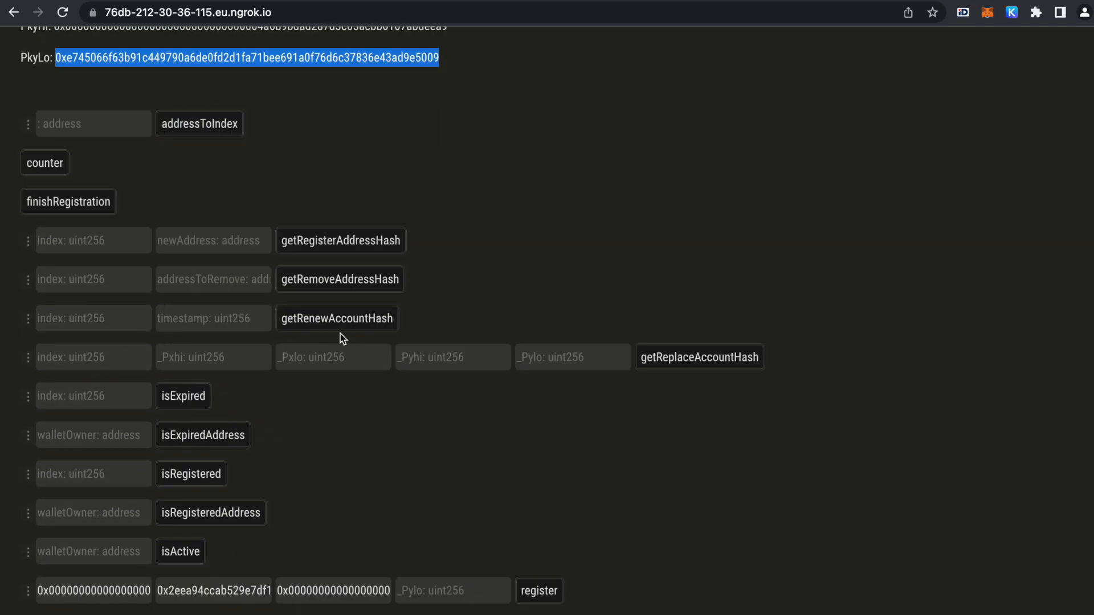
pyautogui.scroll(-3)
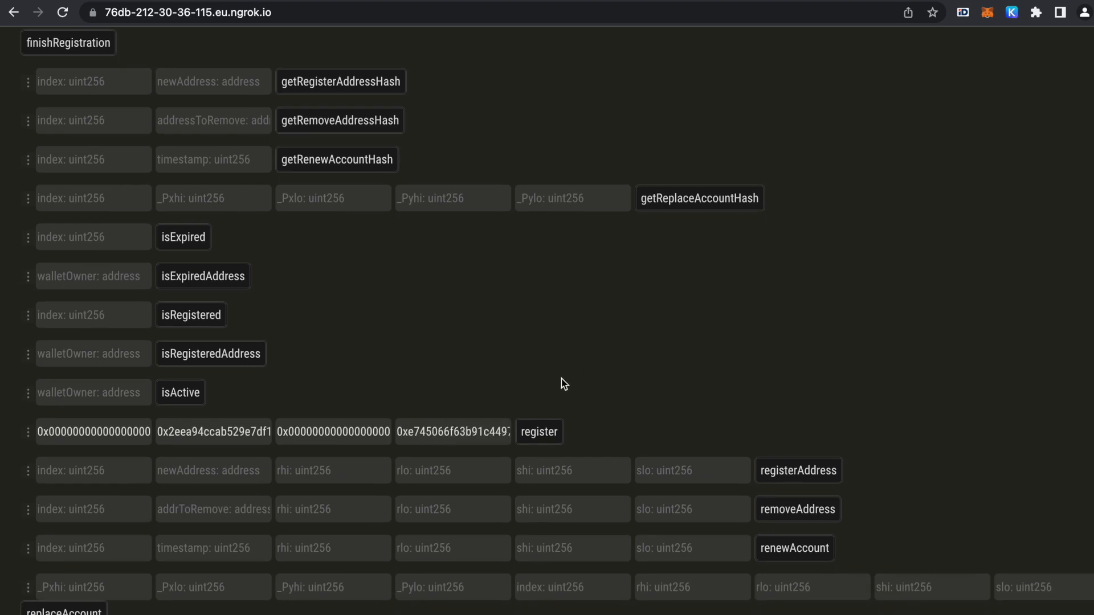
pyautogui.moveTo(539, 431)
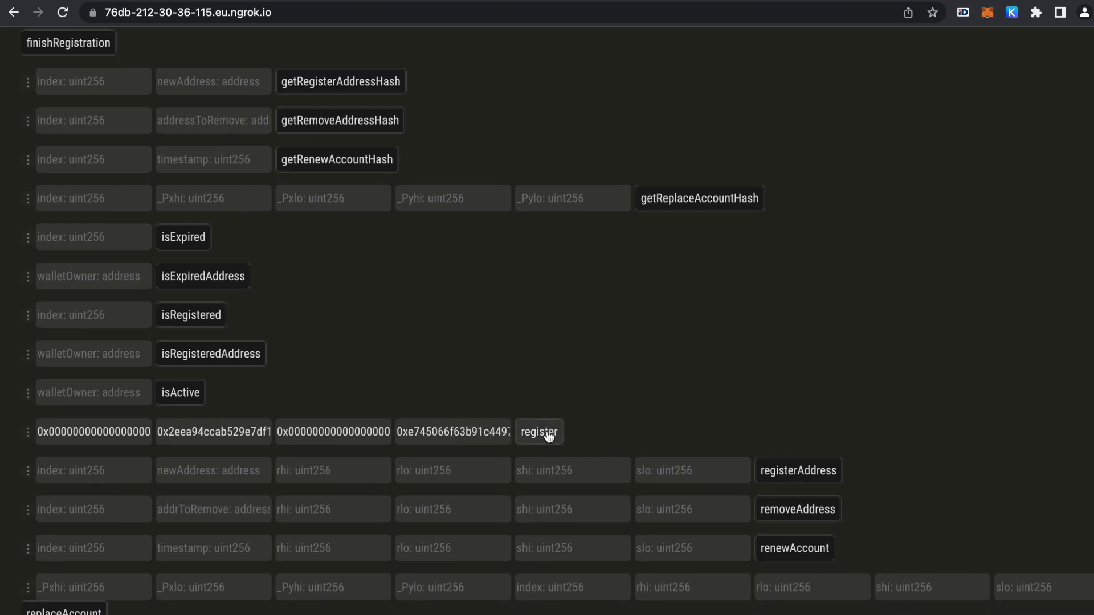
# Submit the eID register call with the four key values and approve it in Keplr.
pyautogui.click(539, 431)
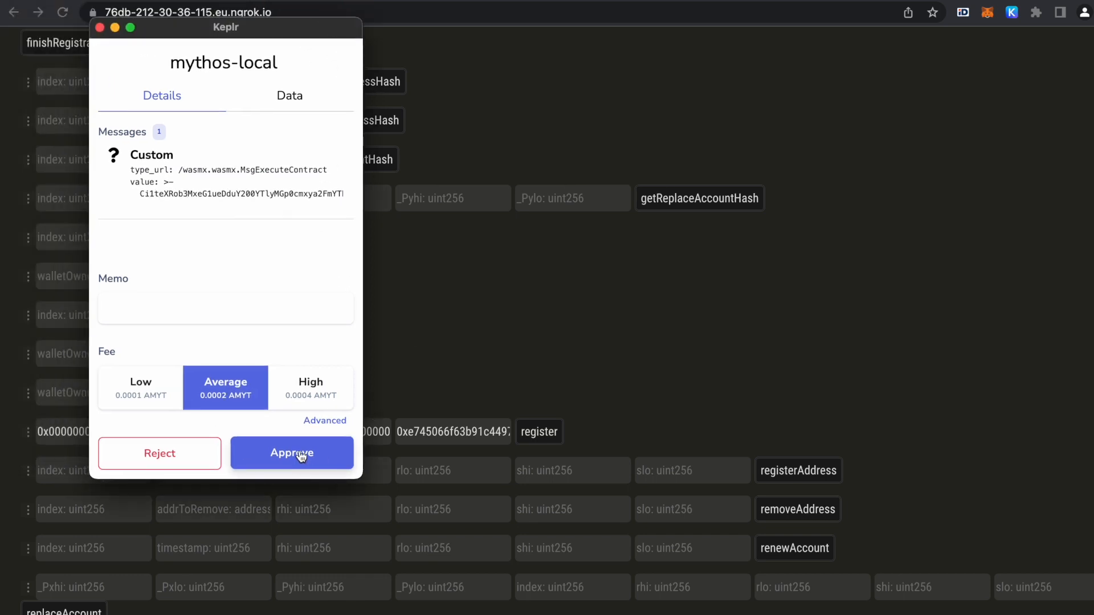
pyautogui.click(292, 453)
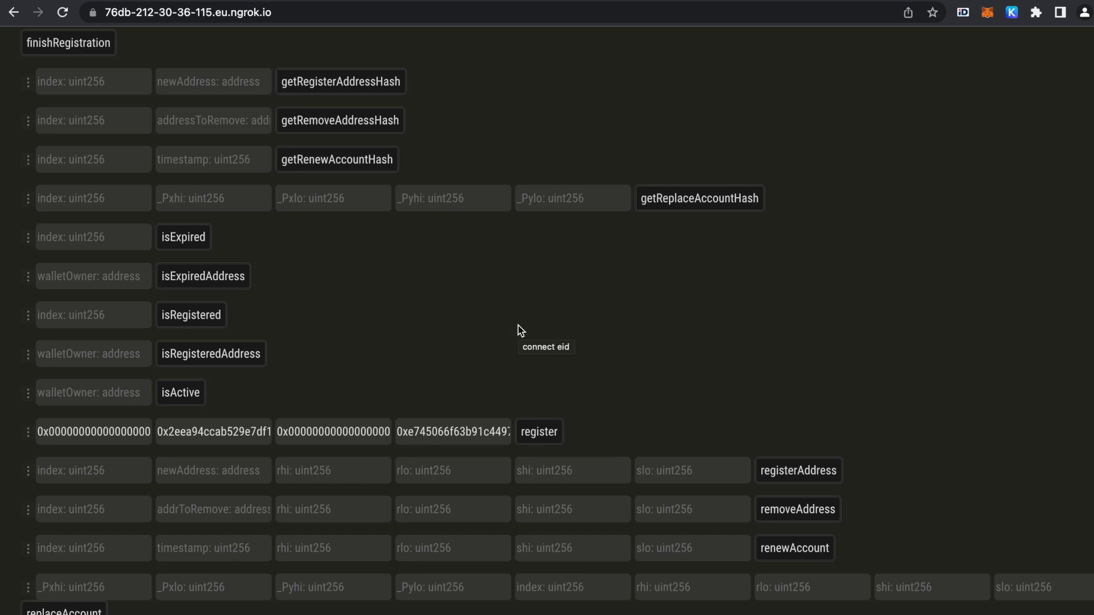
pyautogui.click(538, 431)
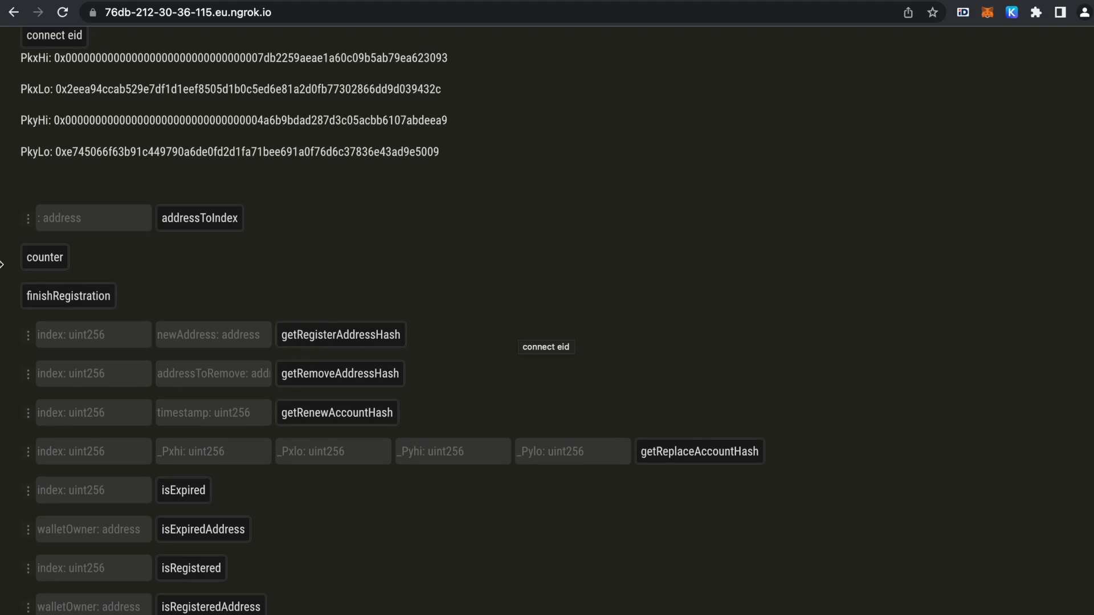
pyautogui.moveTo(68, 296)
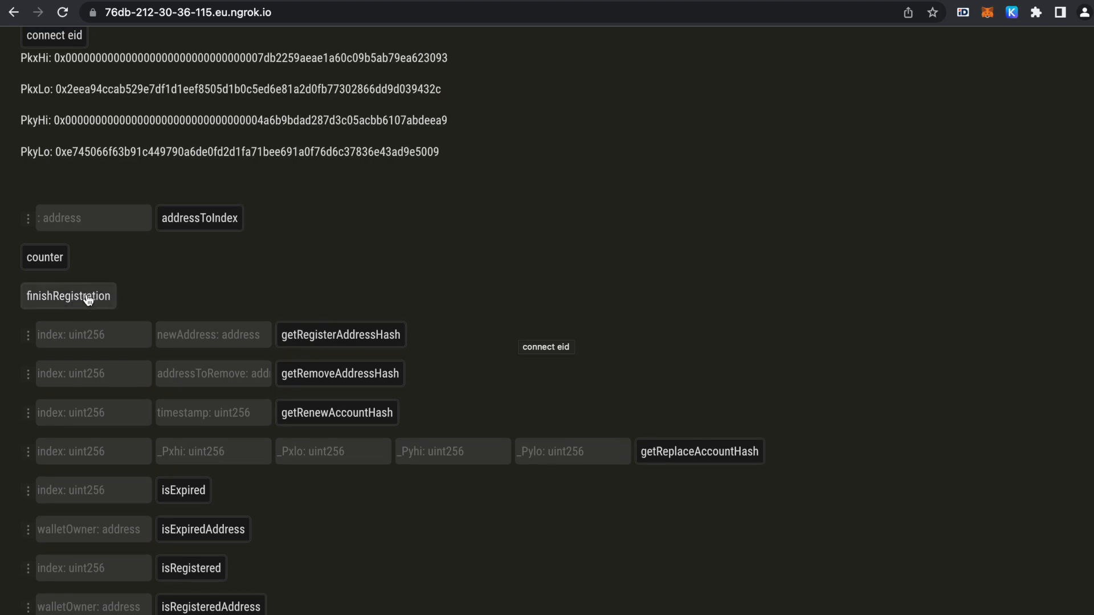
# Run finishRegistration and approve the transaction in Keplr.
pyautogui.click(68, 296)
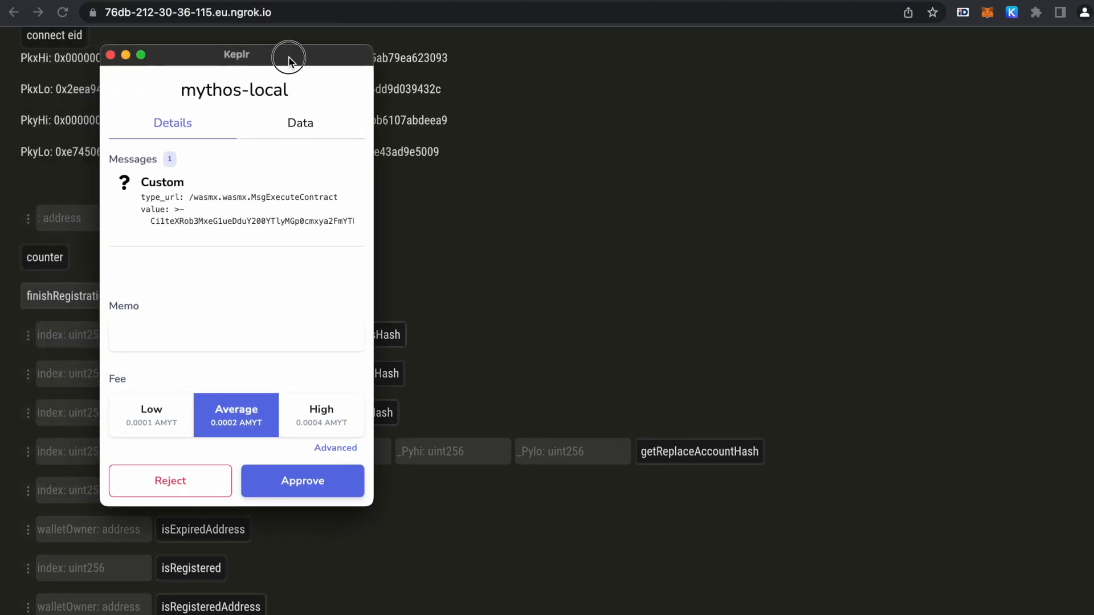
pyautogui.click(302, 481)
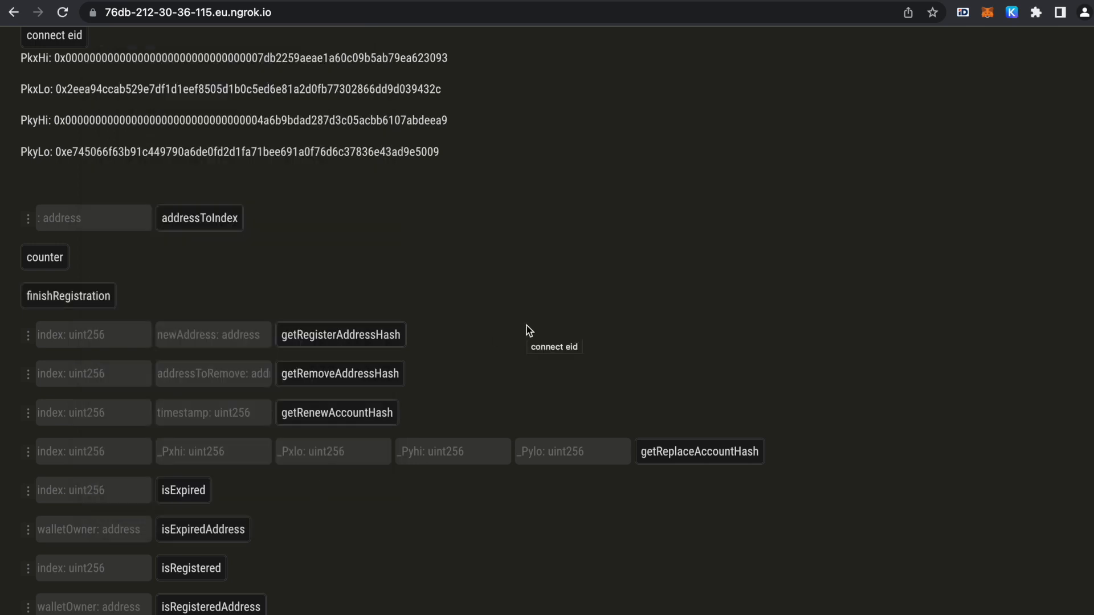
pyautogui.click(68, 295)
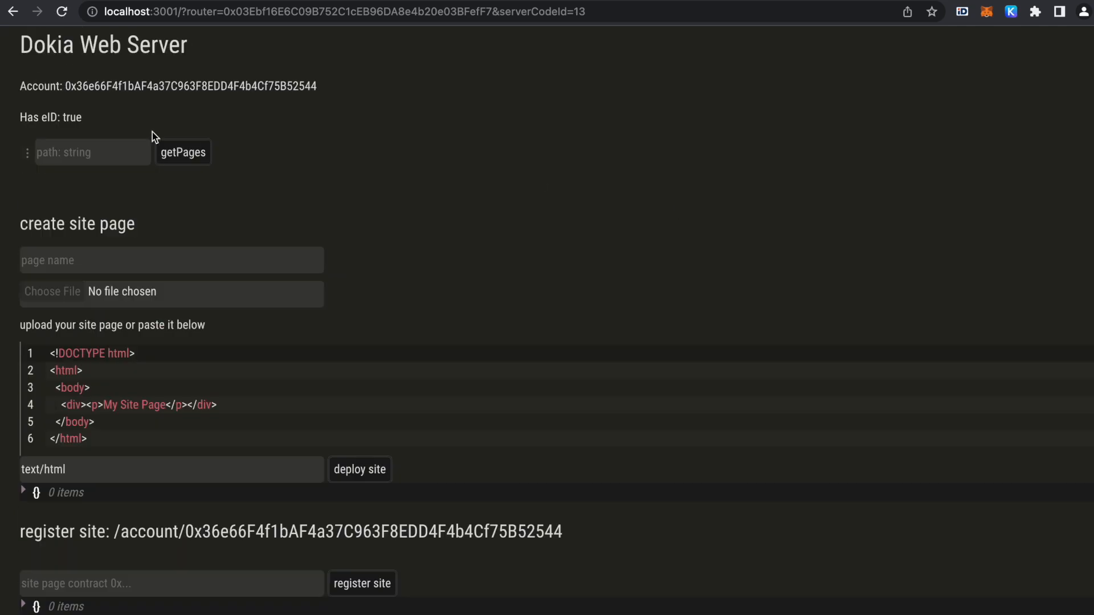
pyautogui.moveTo(300, 114)
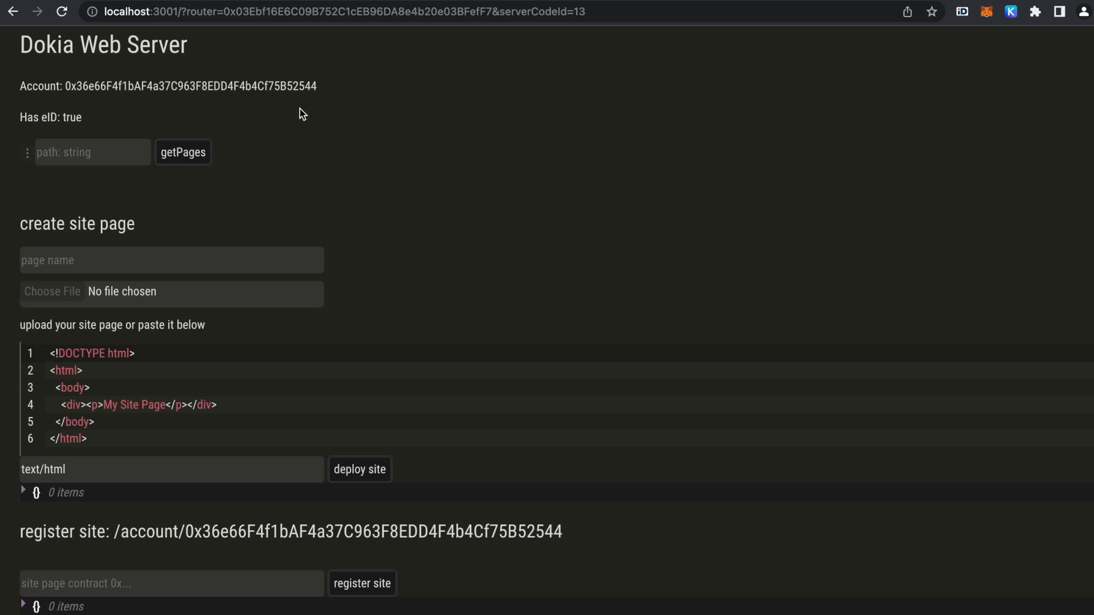
pyautogui.moveTo(100, 118)
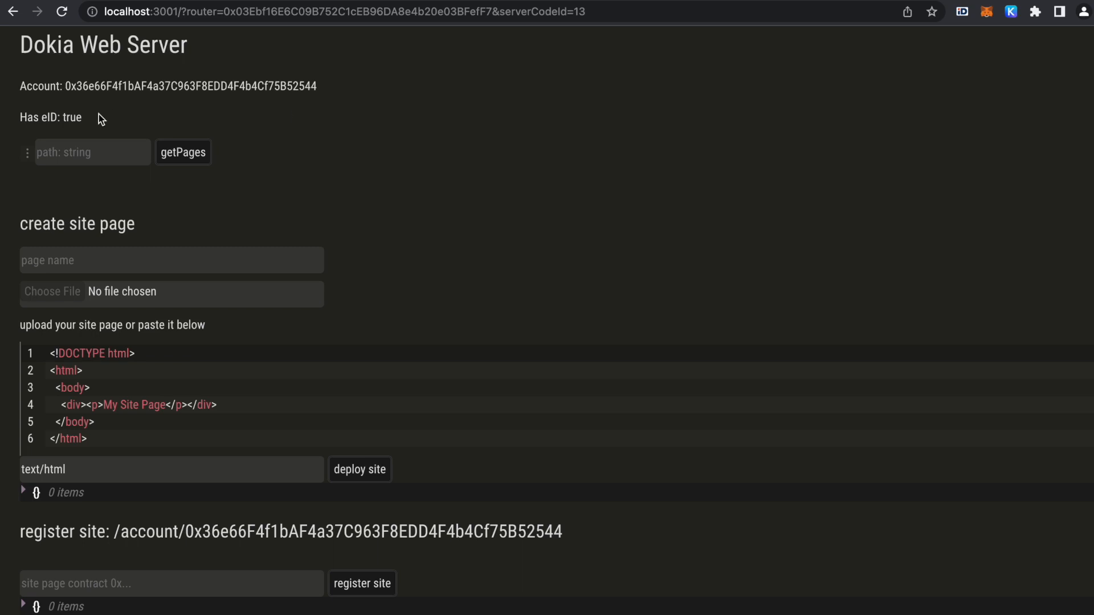
pyautogui.moveTo(352, 142)
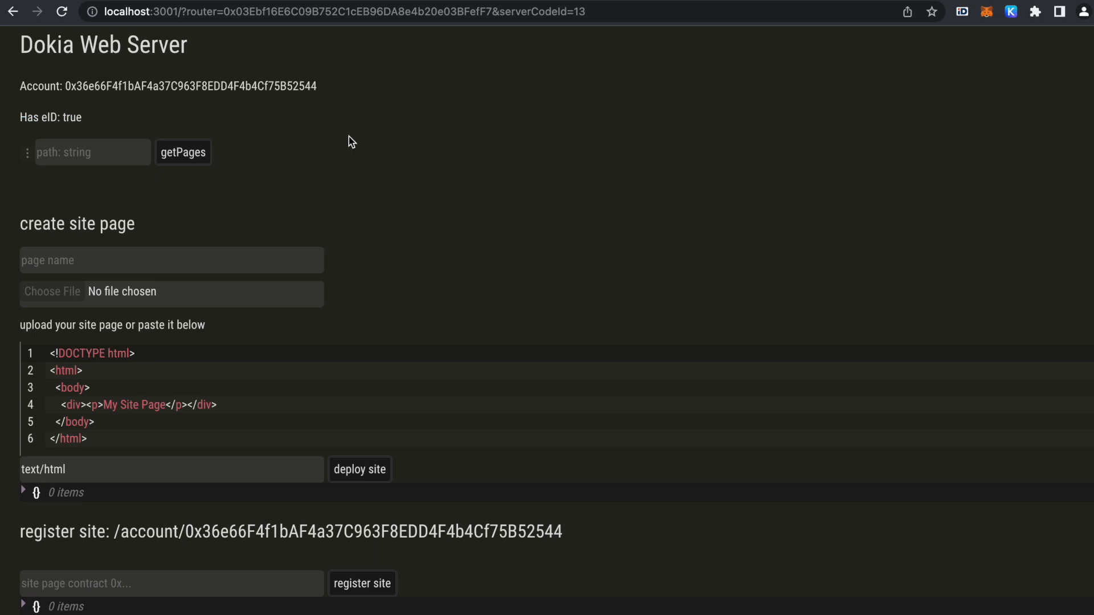
# Scroll the Dokia Web Server page down to the create site page form after seeing Has eID: true.
pyautogui.scroll(-3)
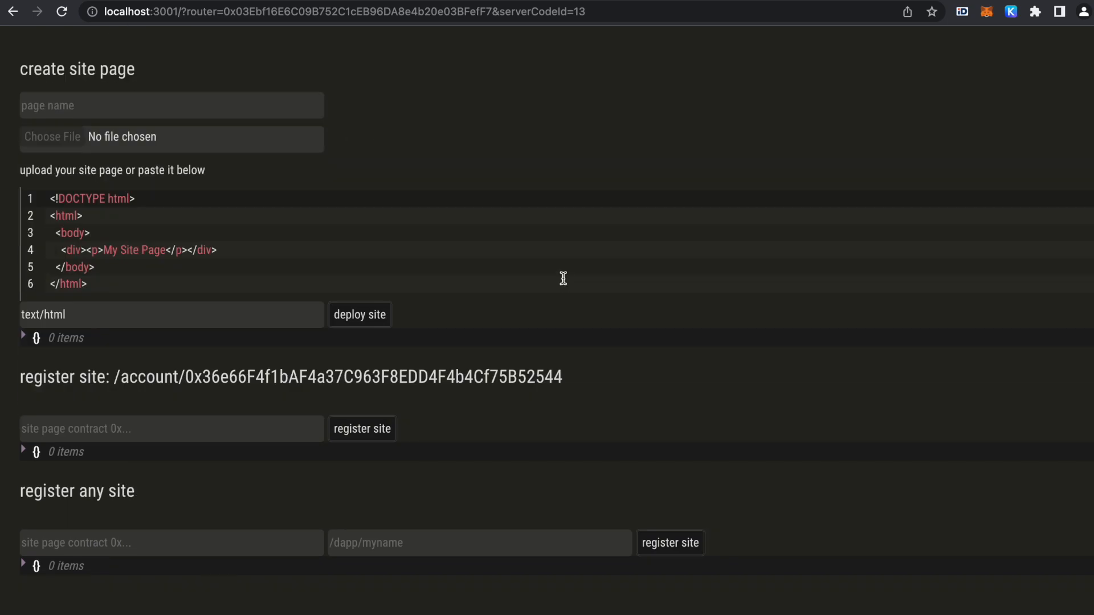
pyautogui.moveTo(255, 546)
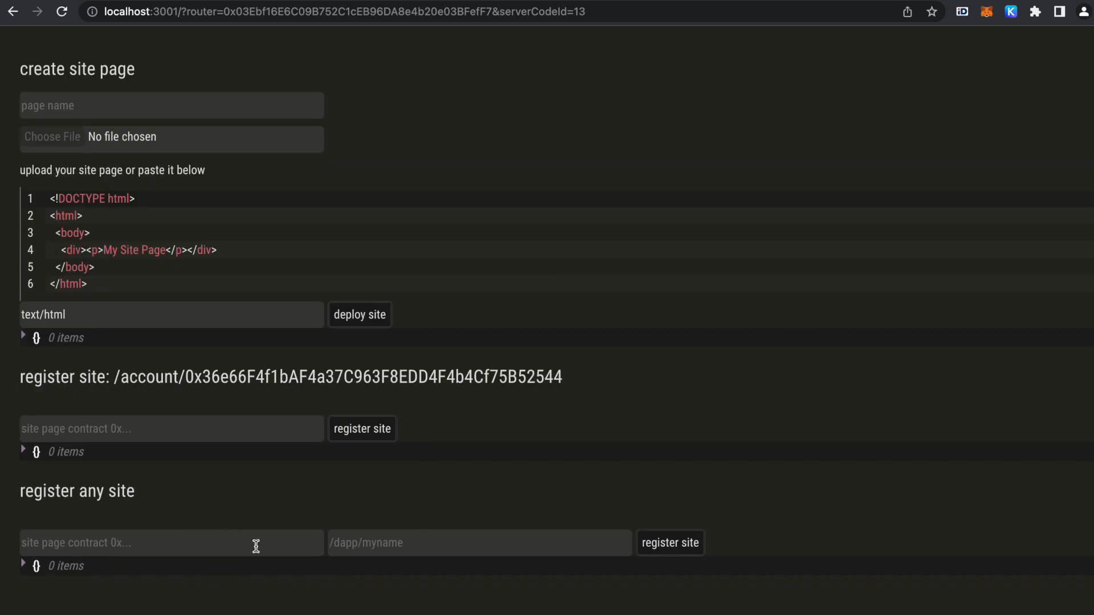
pyautogui.moveTo(386, 497)
pyautogui.write('W')
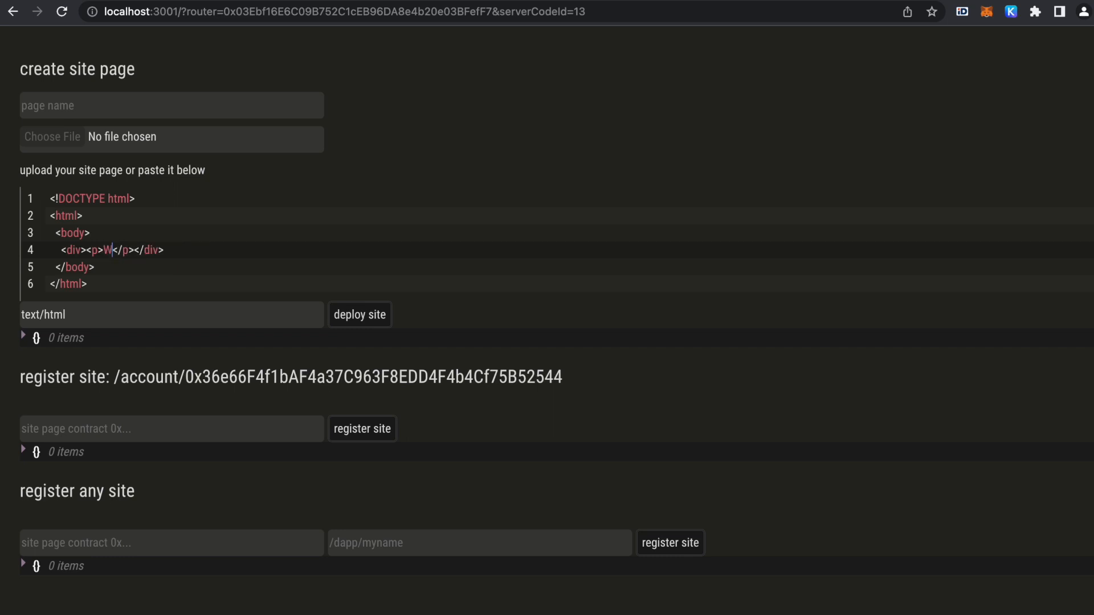
# Set the page text to 'Welcome to The Laurel Project' and the page name to TheLaurelProject.
pyautogui.write('elcome to the Laurel P')
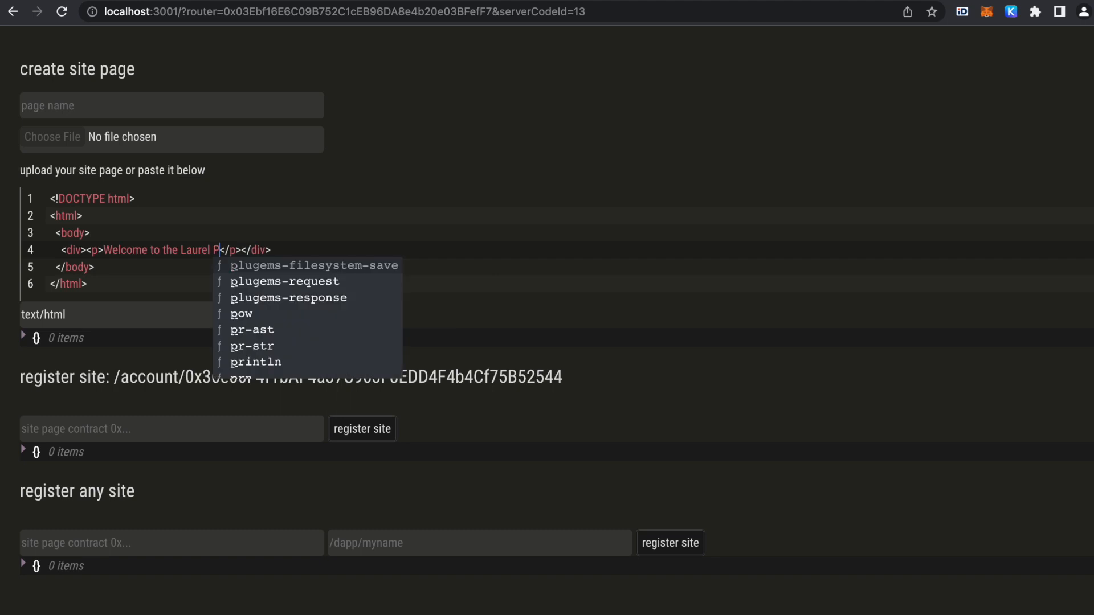
pyautogui.write('roject')
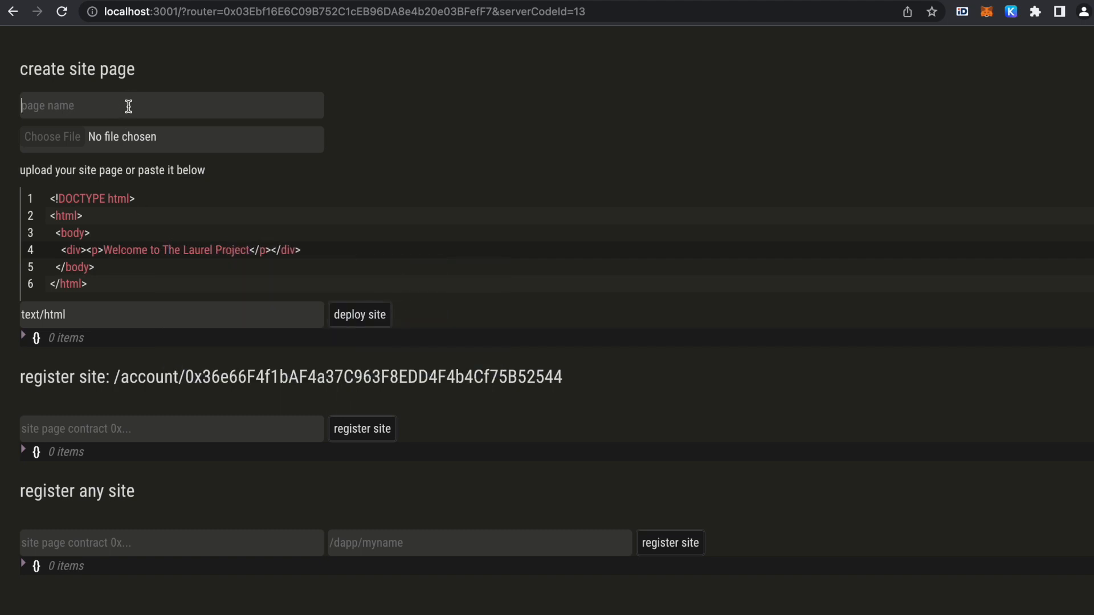
pyautogui.write('TheLa')
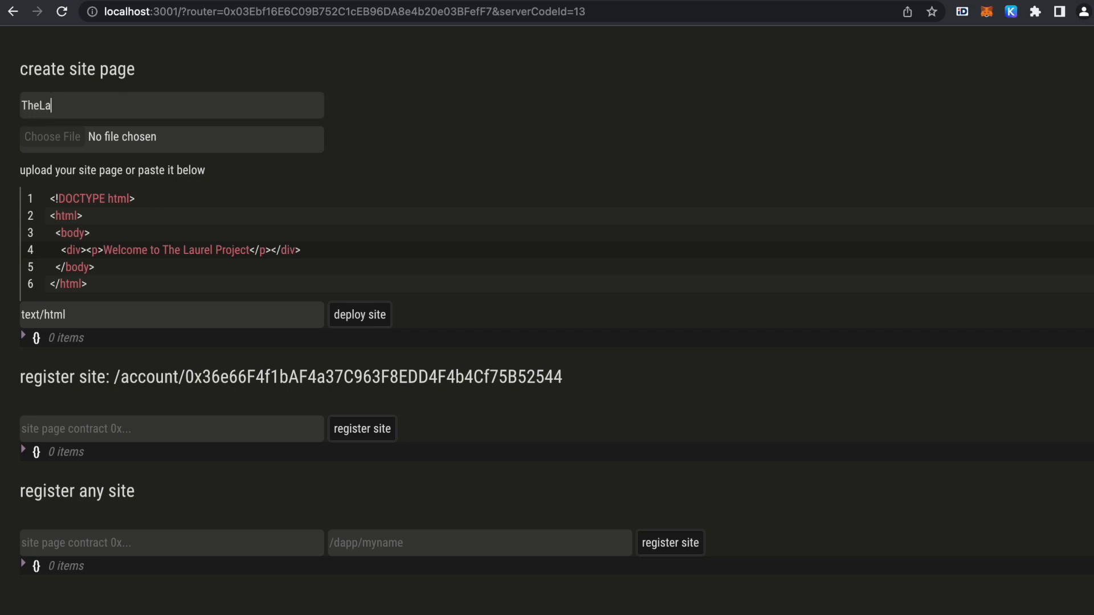
pyautogui.write('urelProject')
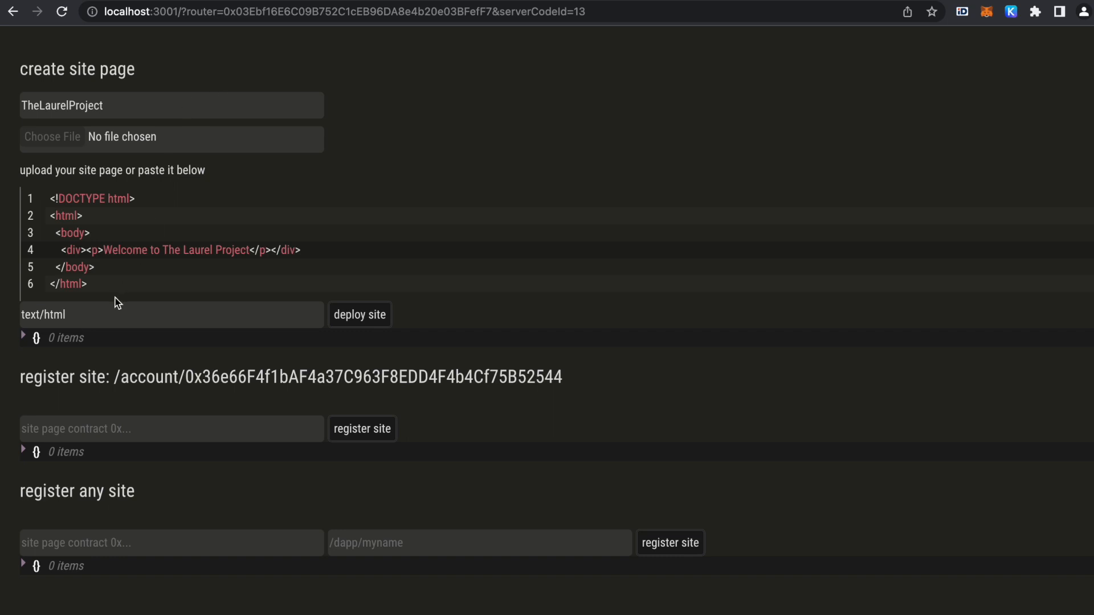
pyautogui.click(359, 314)
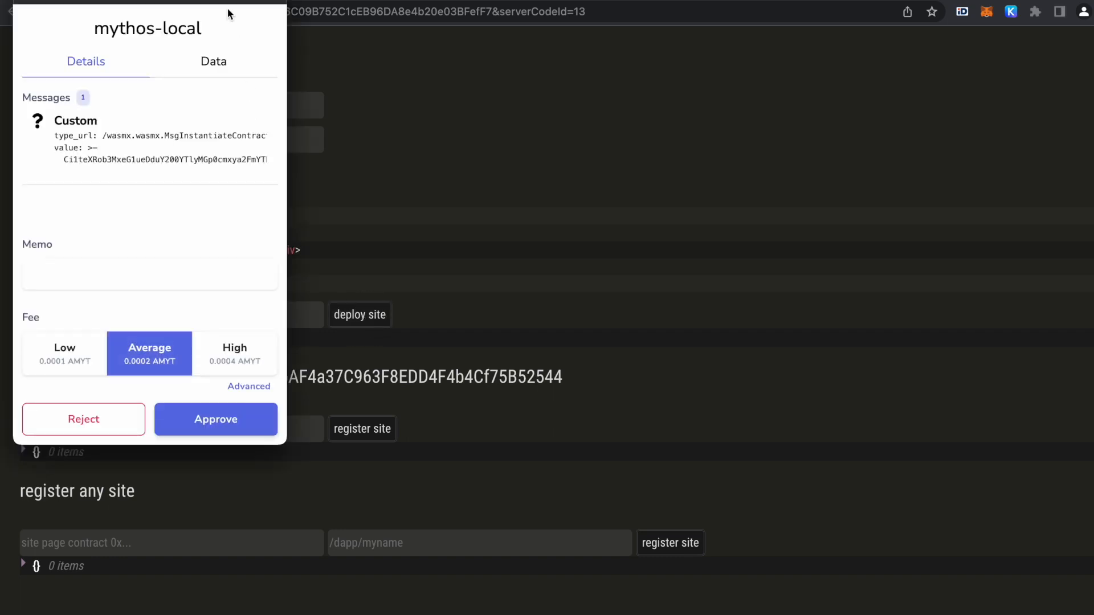
pyautogui.click(215, 419)
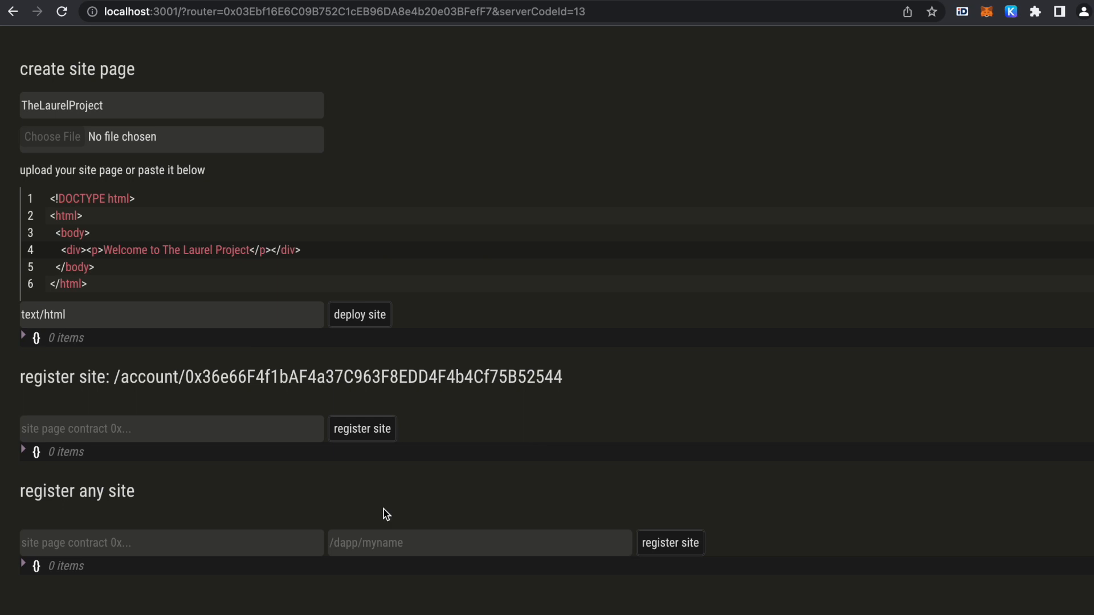
pyautogui.moveTo(386, 515)
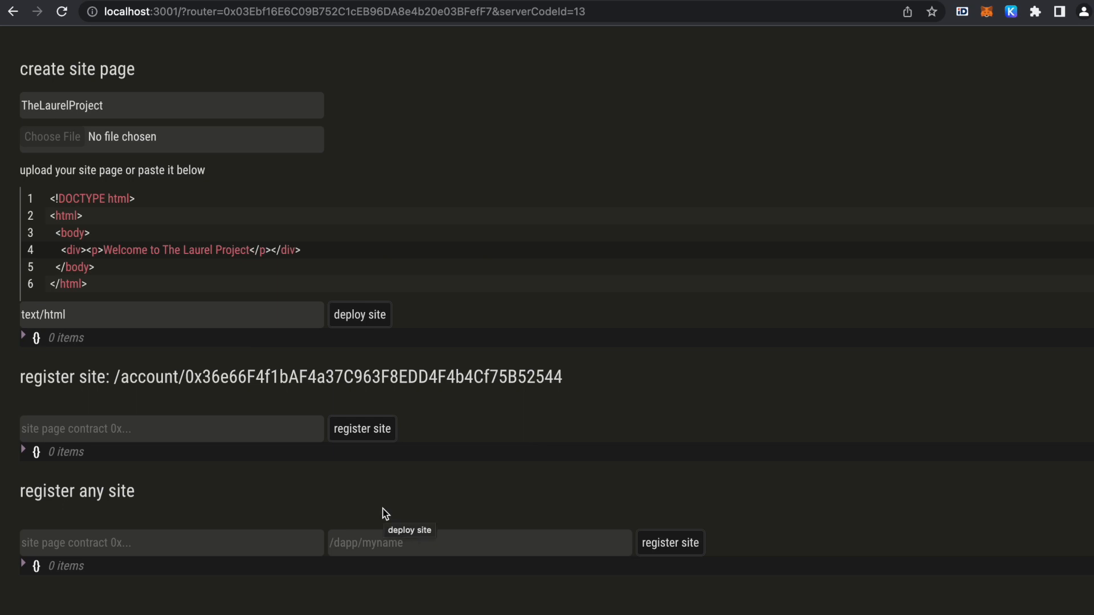
pyautogui.click(359, 315)
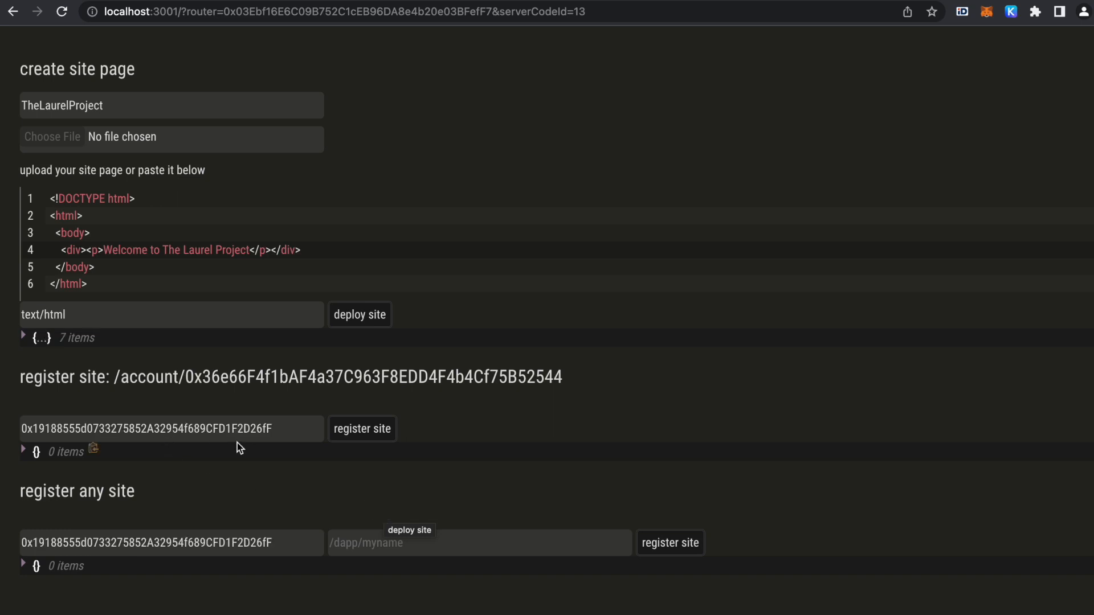
pyautogui.moveTo(212, 499)
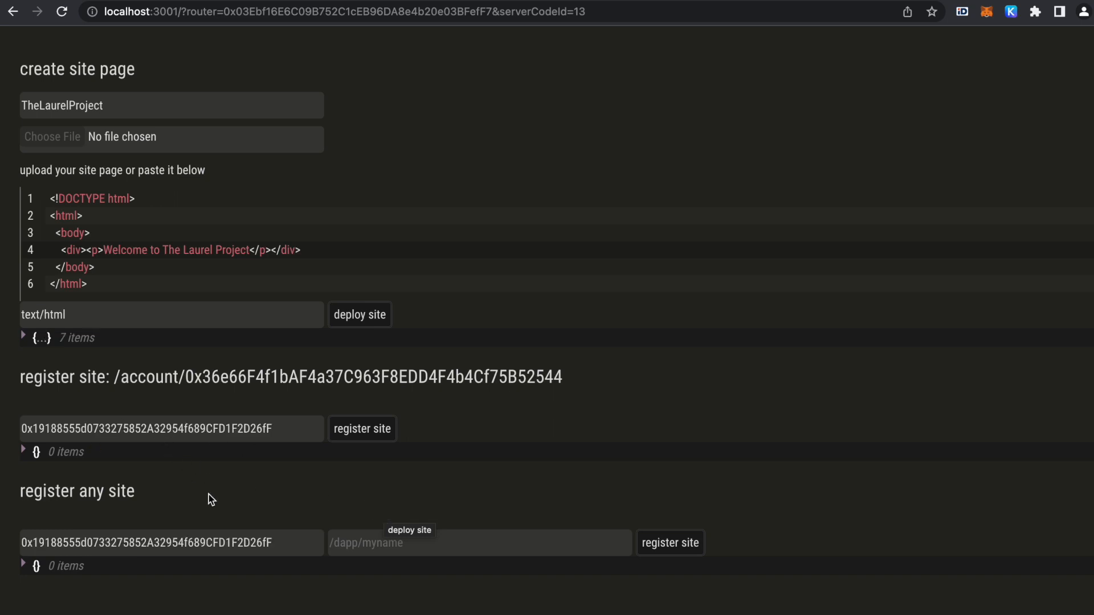
# Enter /dapp/thelaurelproject as the path in the register-any-site field.
pyautogui.click(480, 543)
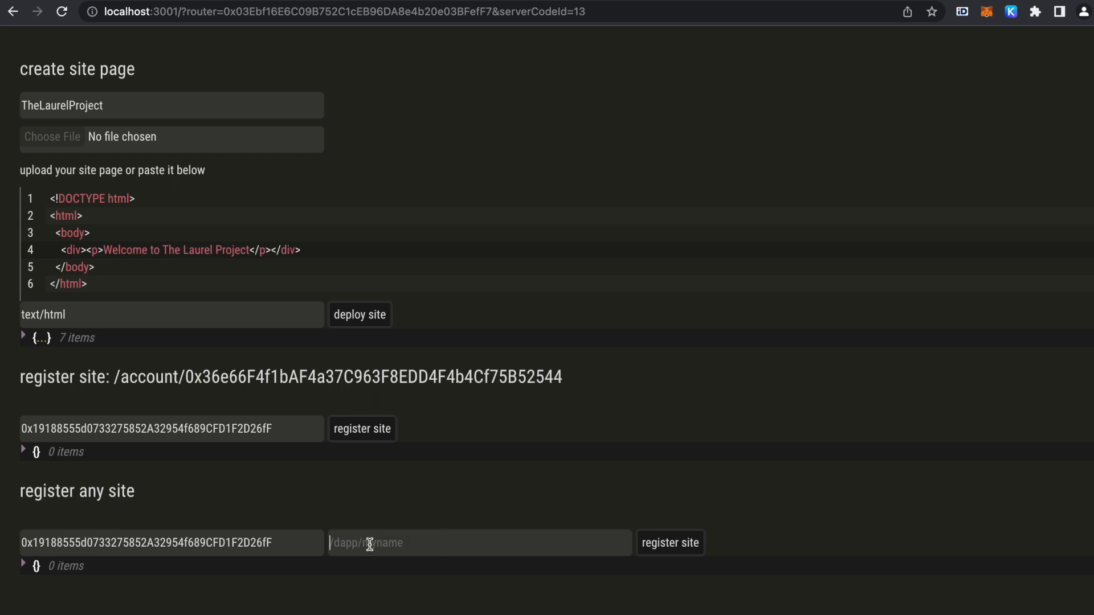
pyautogui.write('/')
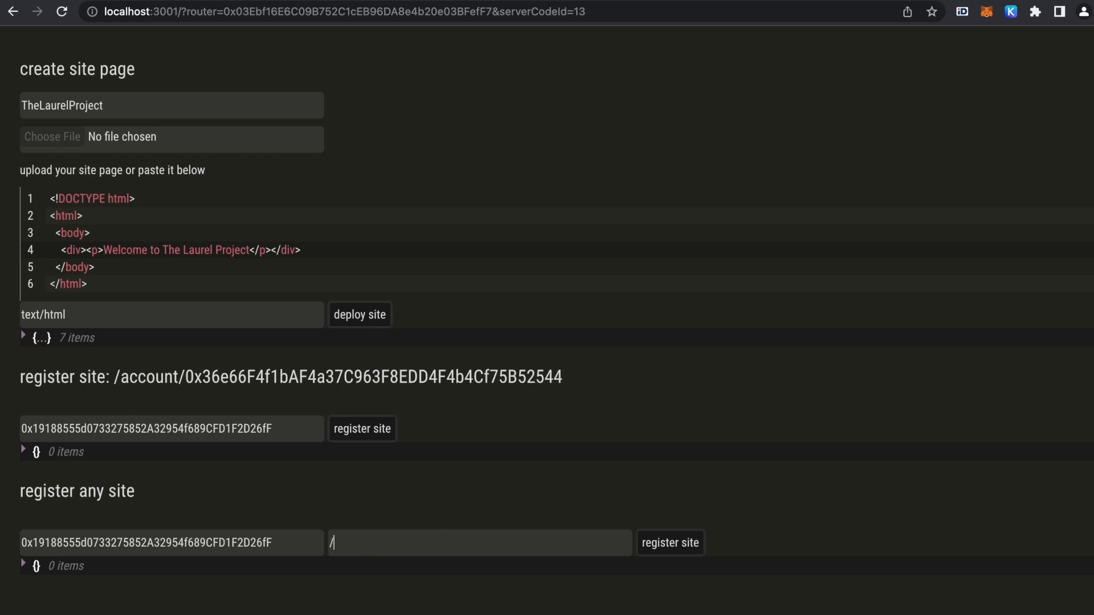
pyautogui.write('dapp/thela')
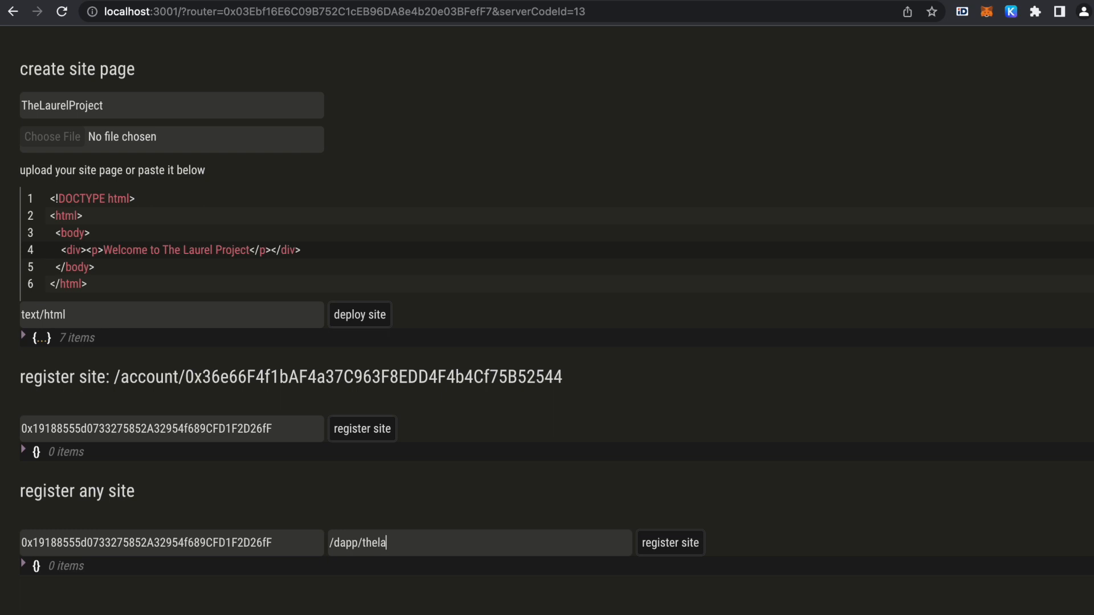
pyautogui.write('urelproject')
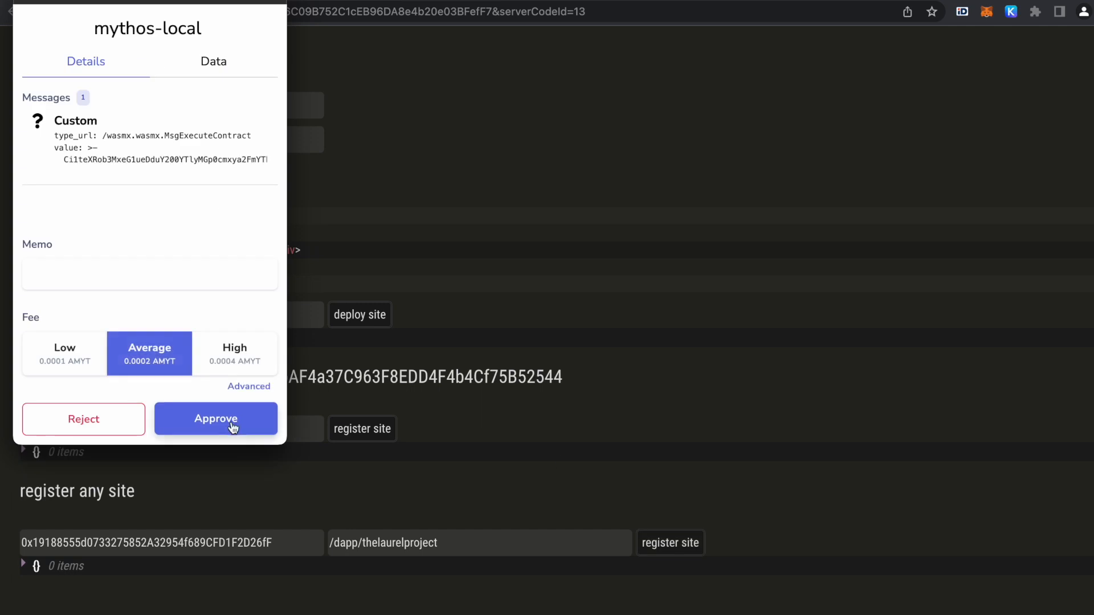
# Register the site, approve the transaction in Keplr, and expand the result object.
pyautogui.moveTo(147, 11); pyautogui.dragTo(323, 97)
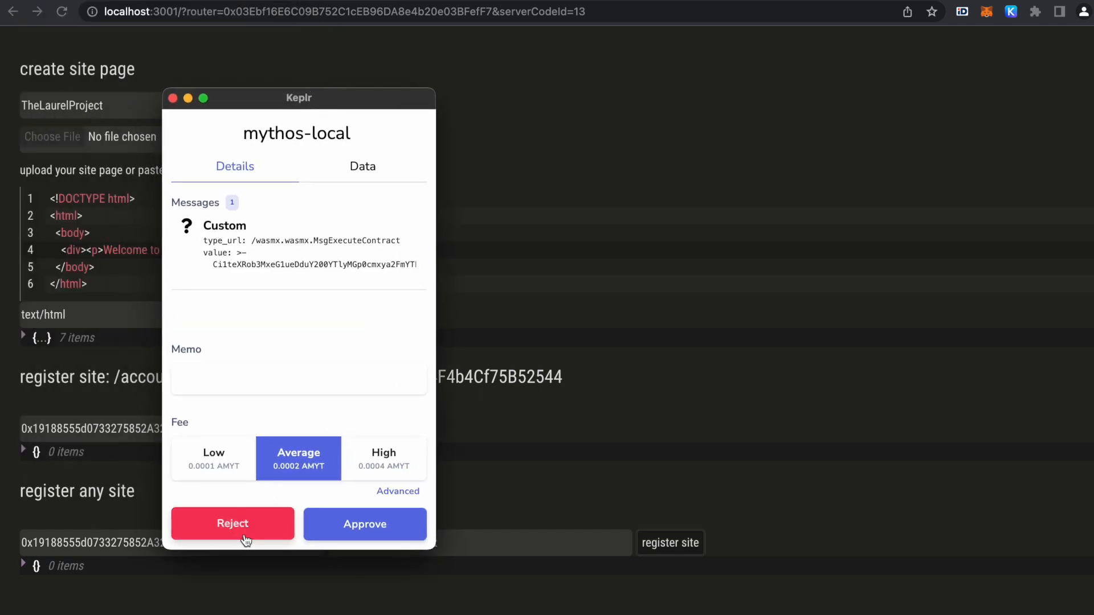
pyautogui.click(364, 524)
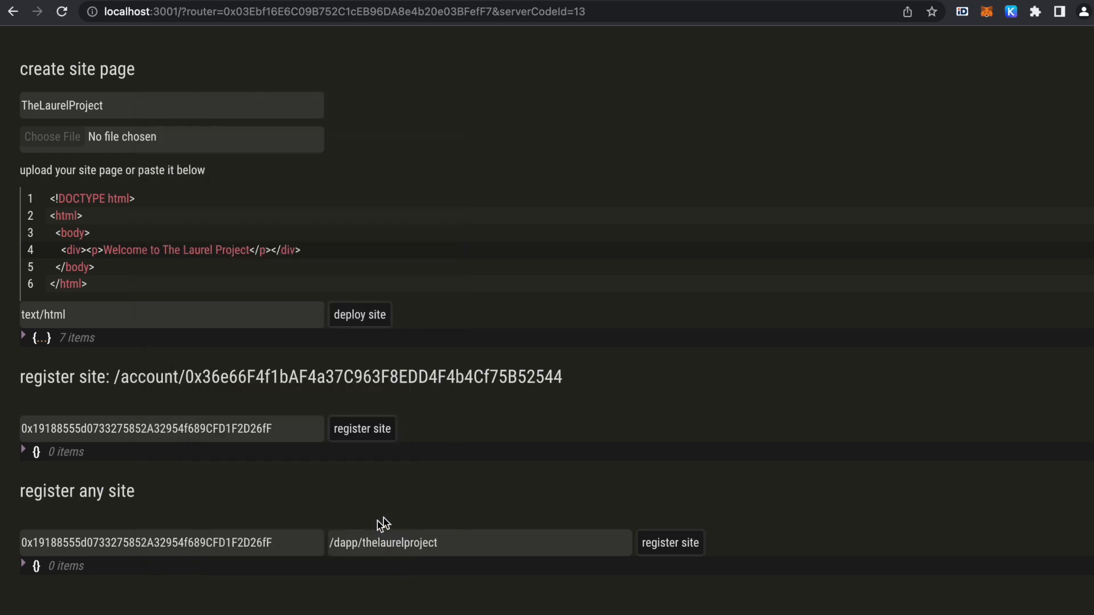
pyautogui.moveTo(450, 501)
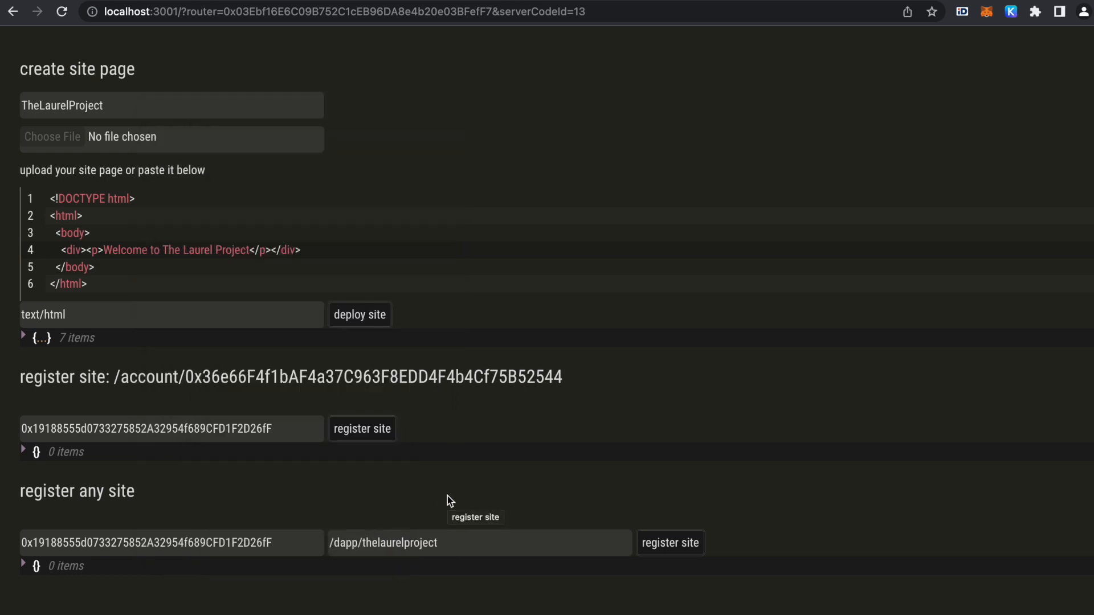
pyautogui.click(669, 543)
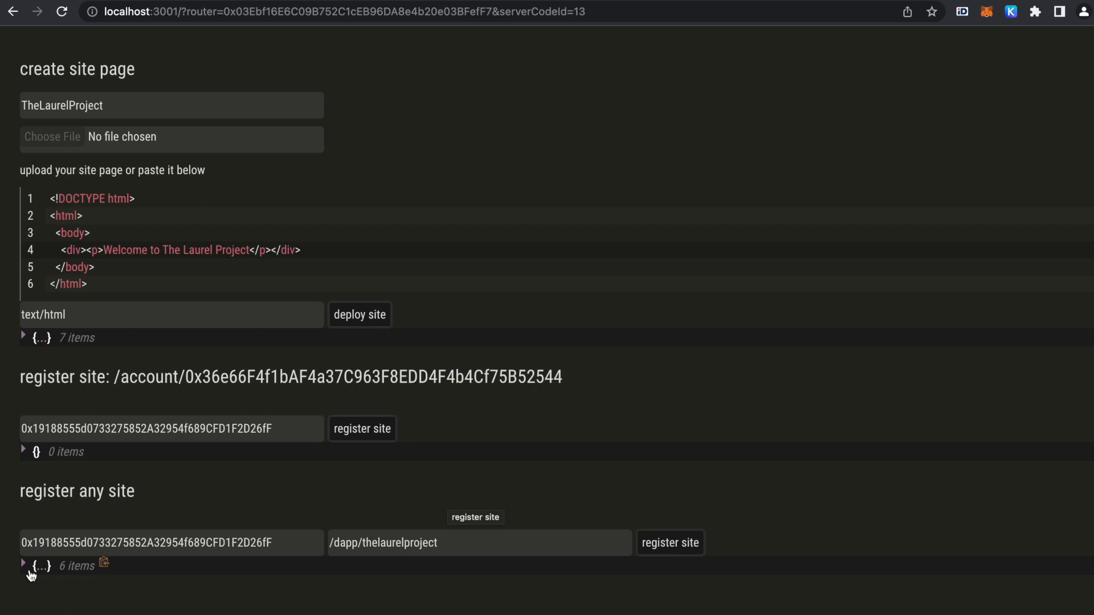
pyautogui.click(23, 566)
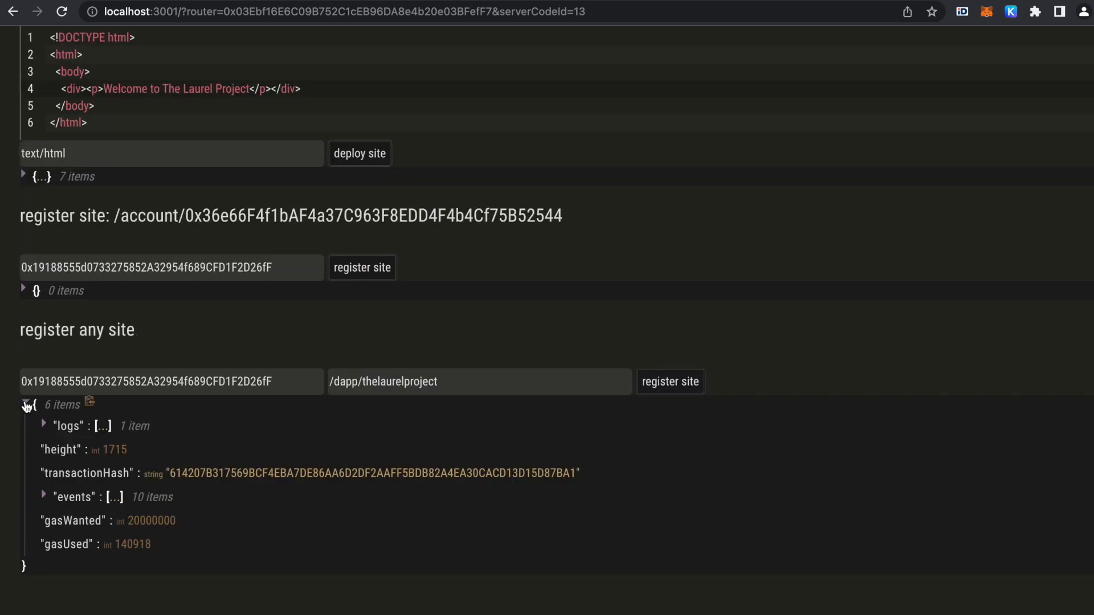